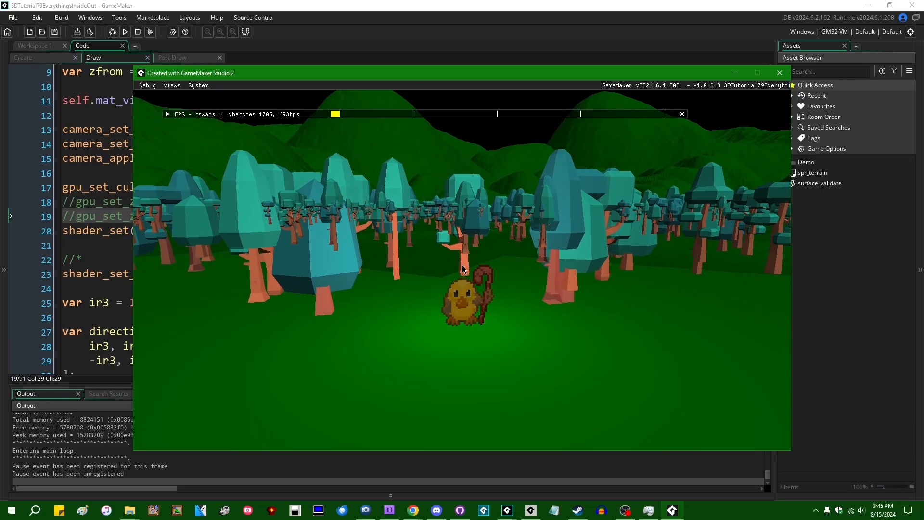
- Close the game window and uncomment gpu_set_zwriteenable(true) and gpu_set_ztestenable(true) on lines 18–19
{"action": "left_click", "coordinate": [778, 72]}
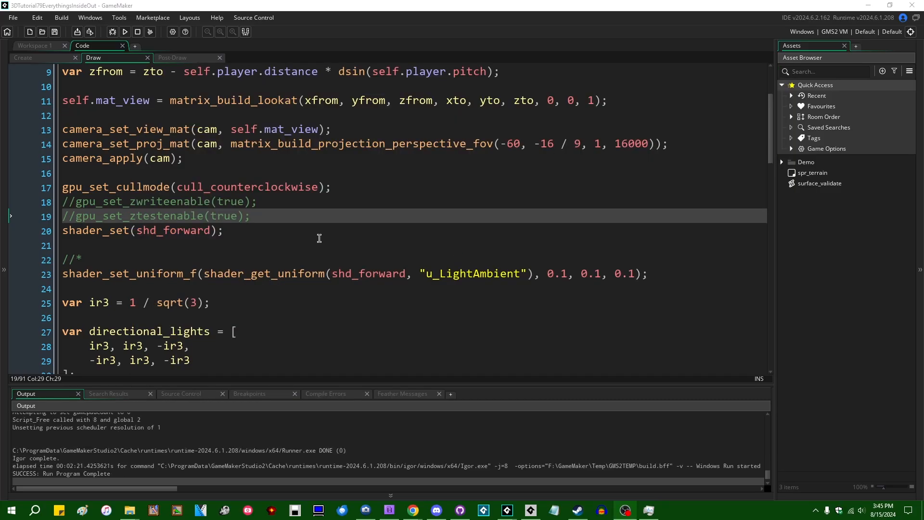
{"action": "mouse_move", "coordinate": [408, 228]}
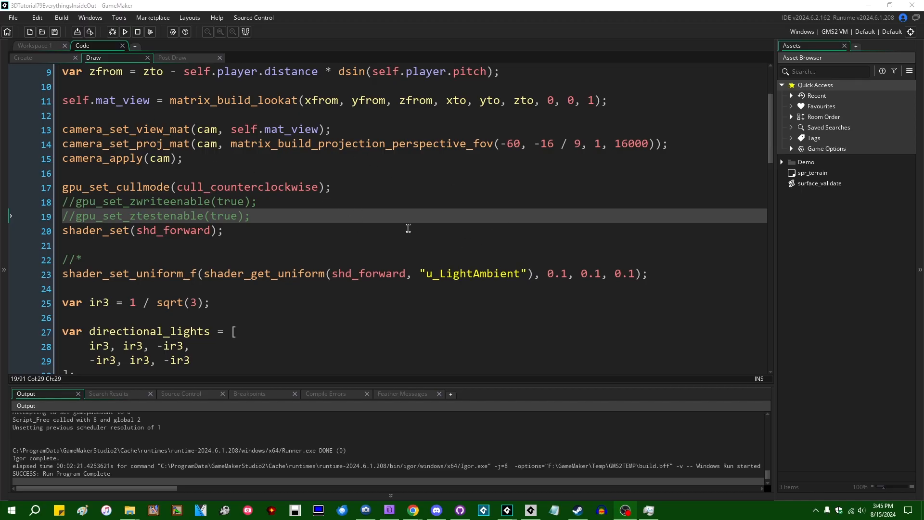
{"action": "mouse_move", "coordinate": [448, 217]}
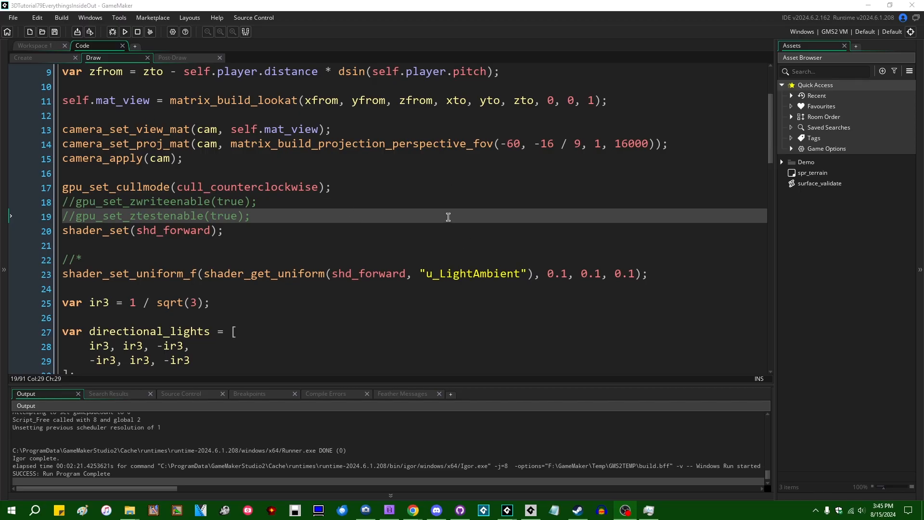
{"action": "scroll", "scroll_direction": "up", "scroll_amount": 3}
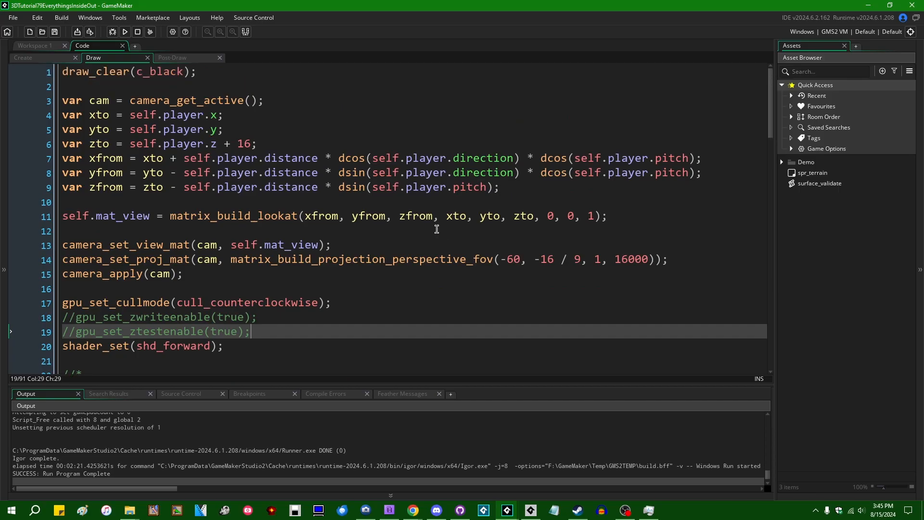
{"action": "scroll", "scroll_direction": "down", "scroll_amount": 3}
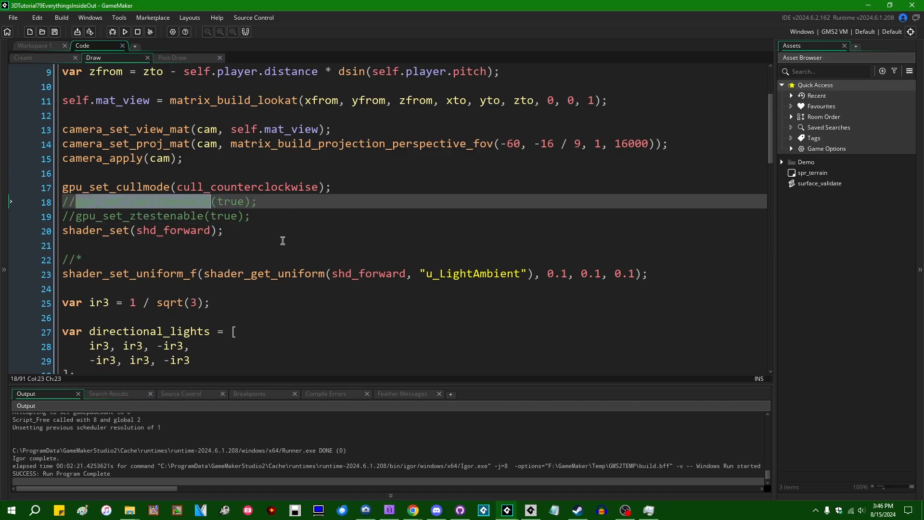
{"action": "left_click", "coordinate": [150, 201]}
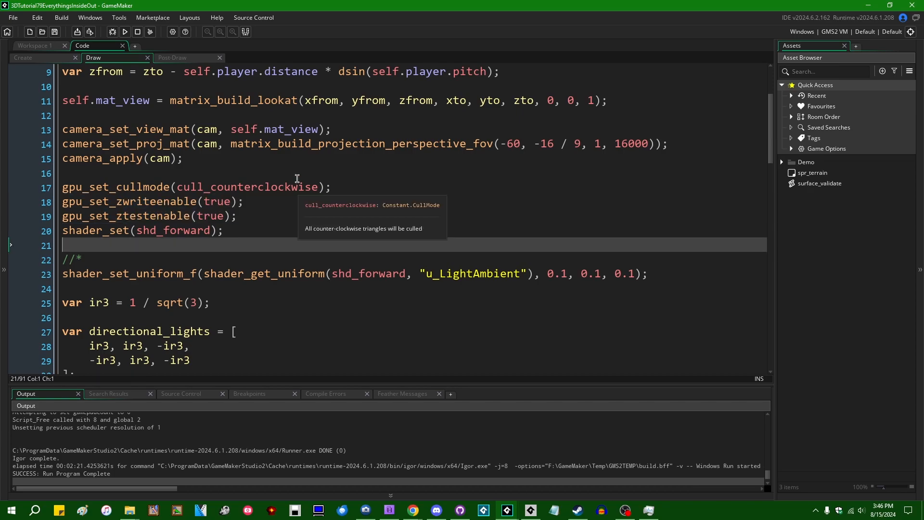
{"action": "mouse_move", "coordinate": [285, 174]}
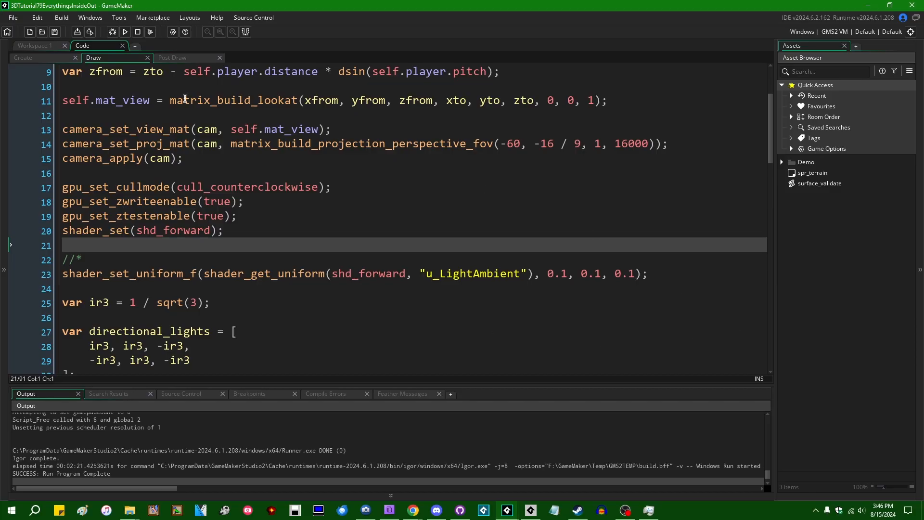
{"action": "mouse_move", "coordinate": [421, 214]}
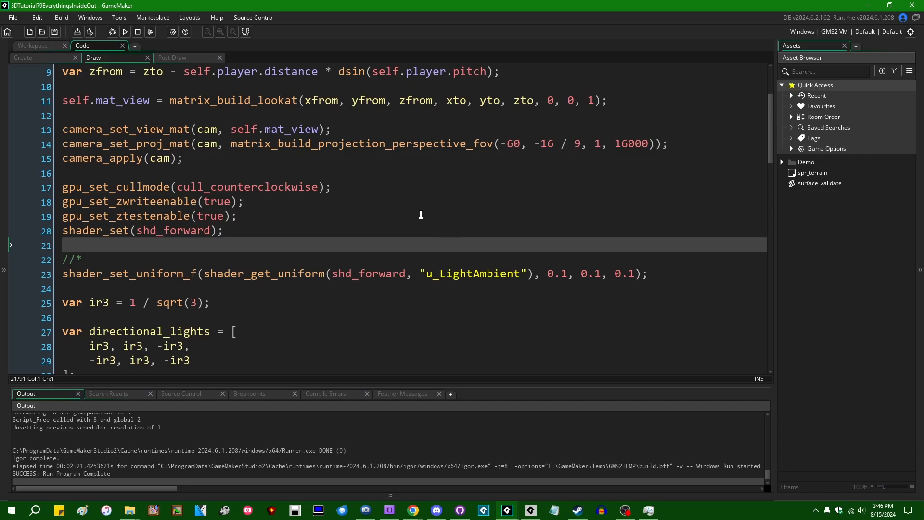
{"action": "mouse_move", "coordinate": [472, 219]}
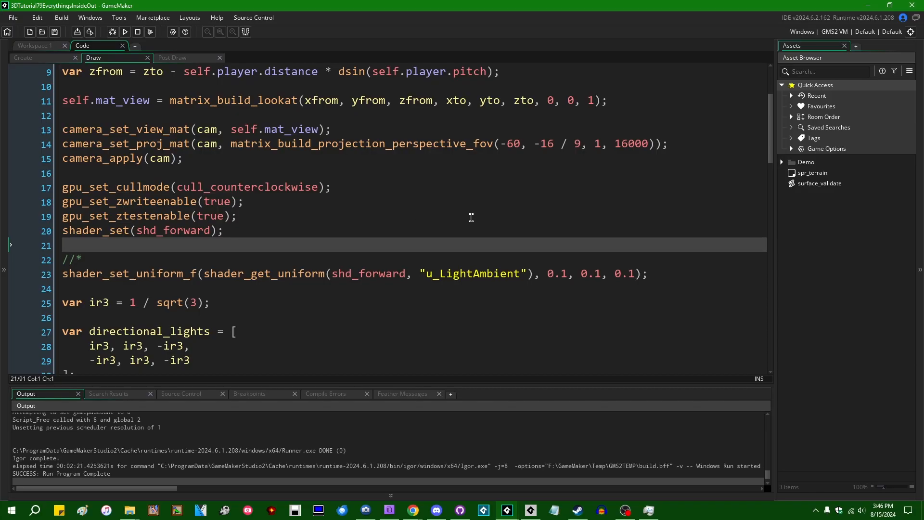
{"action": "mouse_move", "coordinate": [278, 203]}
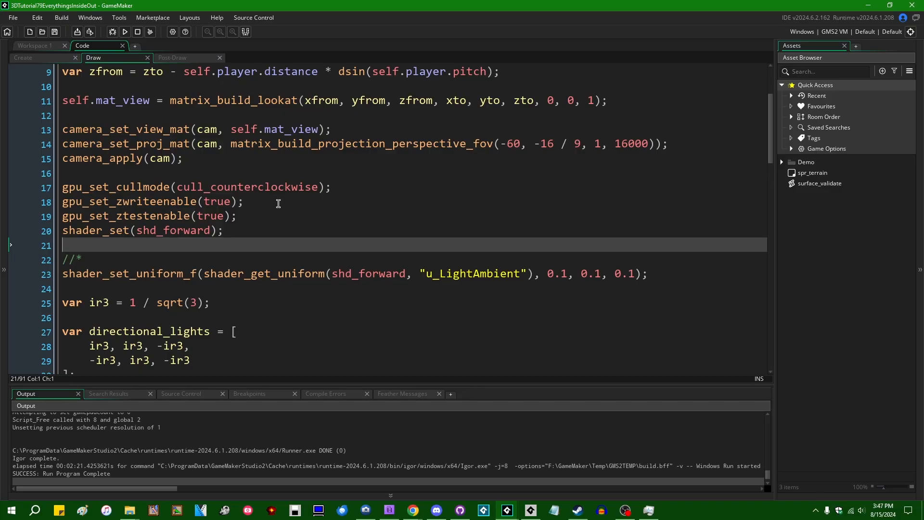
- Select the depth write/test lines and scroll to the closing gpu_set resets before running the build
{"action": "left_click", "coordinate": [308, 202]}
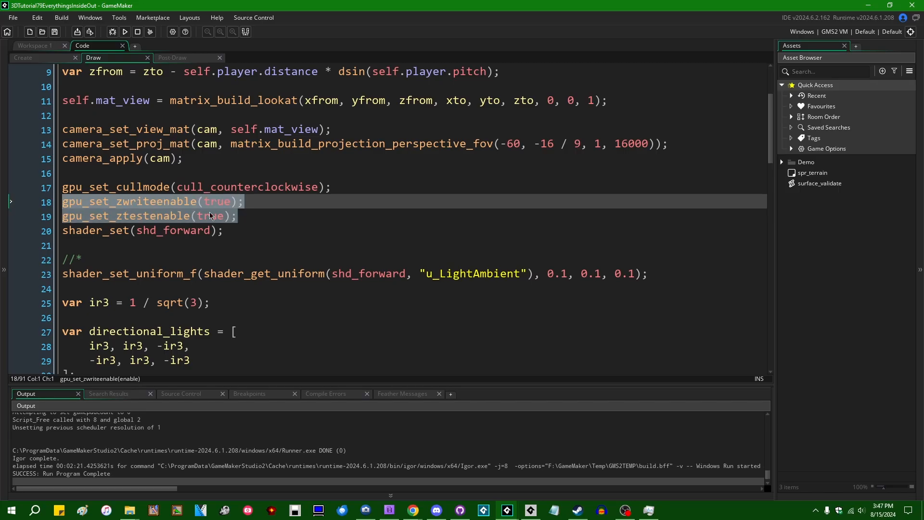
{"action": "mouse_move", "coordinate": [280, 224]}
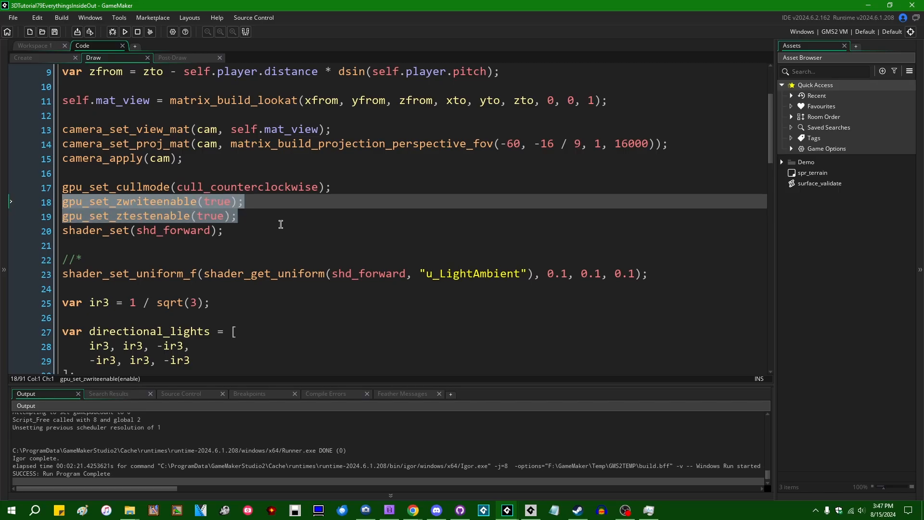
{"action": "scroll", "scroll_direction": "up", "scroll_amount": 3}
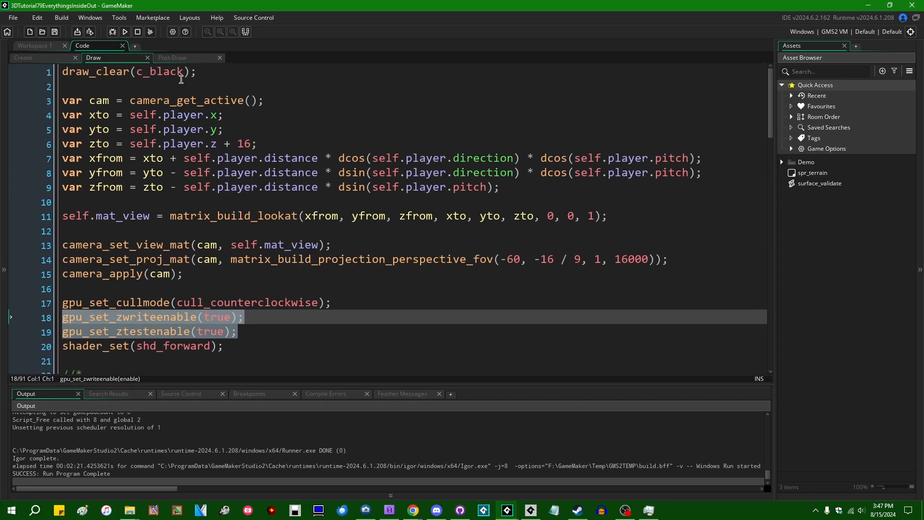
{"action": "scroll", "scroll_direction": "down", "scroll_amount": 3}
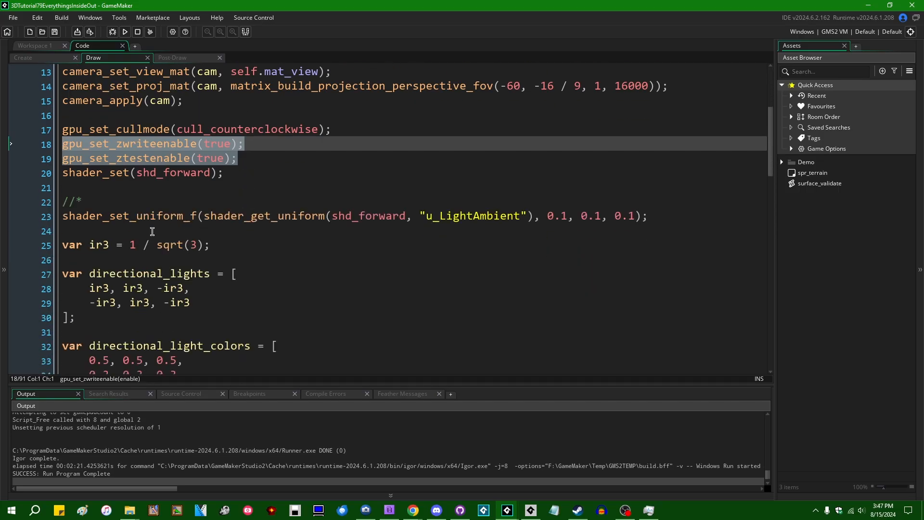
{"action": "scroll", "scroll_direction": "up", "scroll_amount": 3}
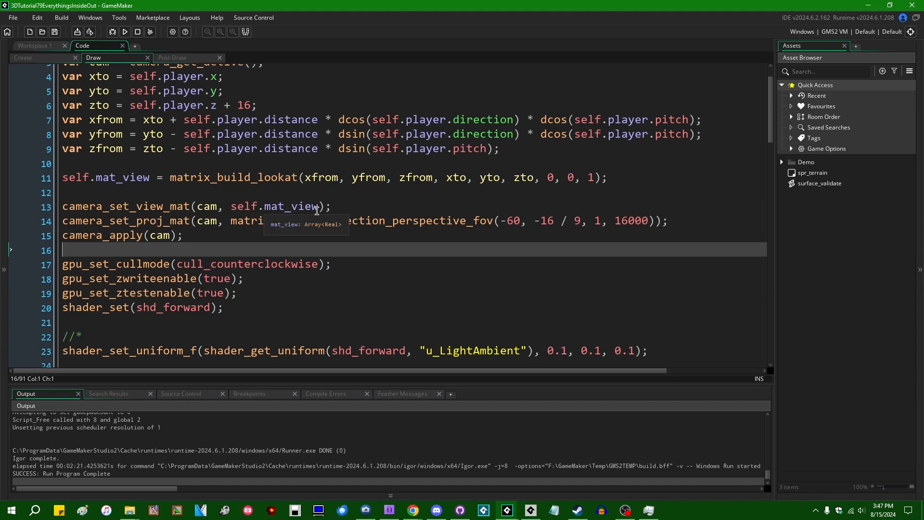
{"action": "scroll", "scroll_direction": "down", "scroll_amount": 3}
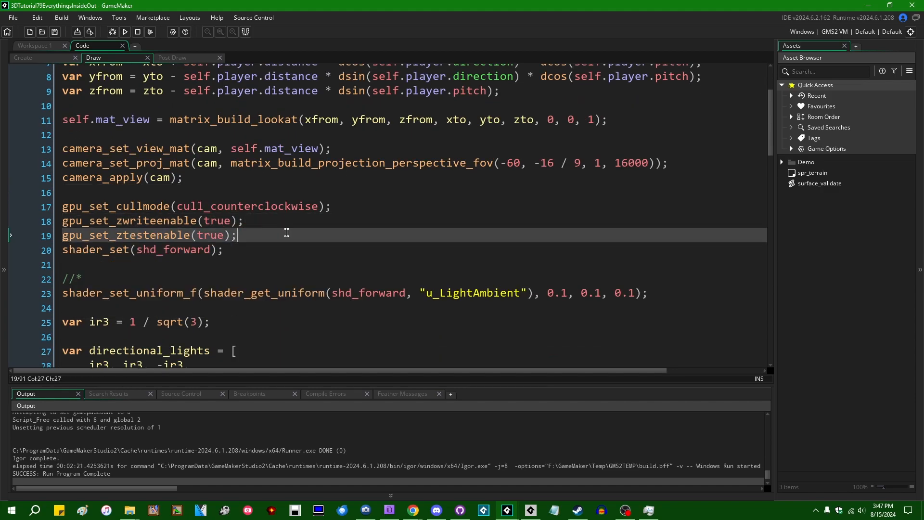
{"action": "mouse_move", "coordinate": [306, 234]}
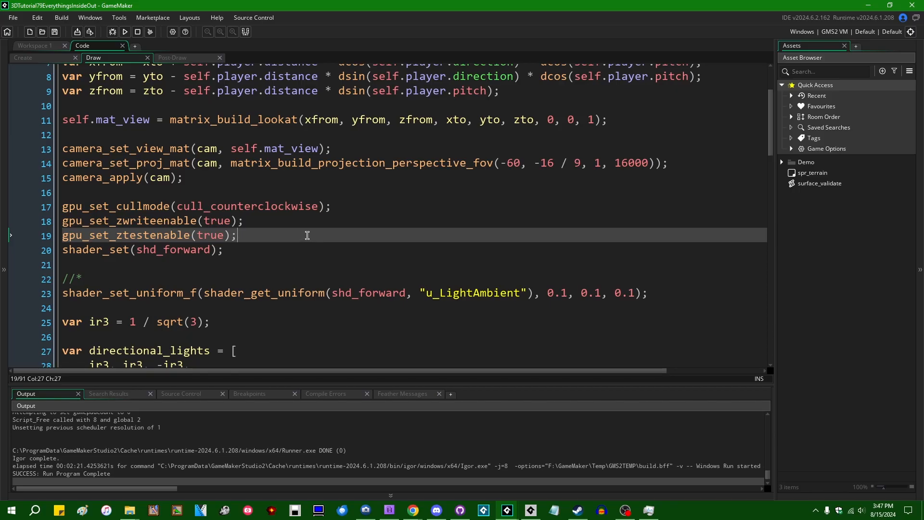
{"action": "mouse_move", "coordinate": [319, 232]}
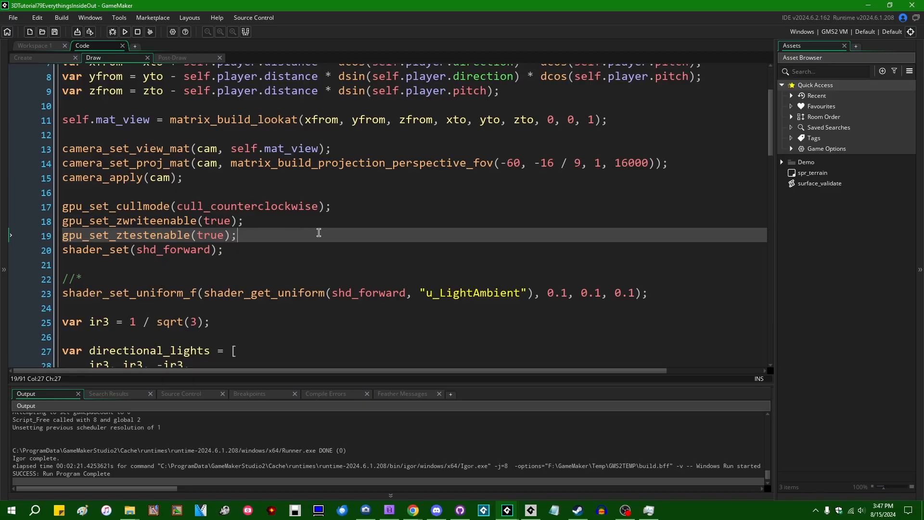
{"action": "mouse_move", "coordinate": [355, 216]}
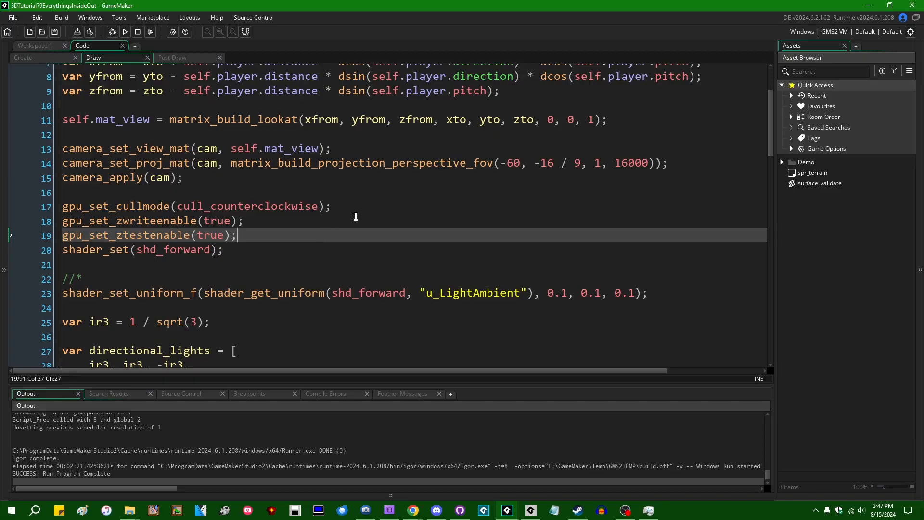
{"action": "scroll", "scroll_direction": "down", "scroll_amount": 3}
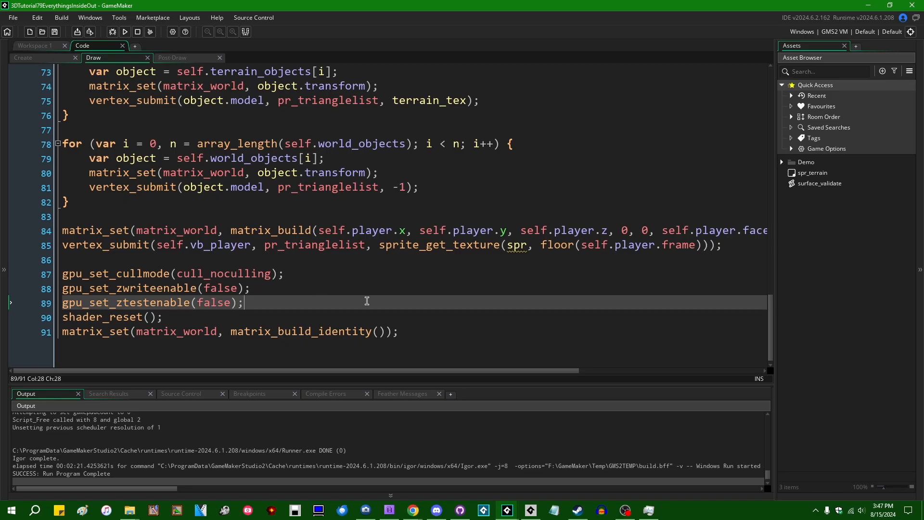
{"action": "mouse_move", "coordinate": [419, 301]}
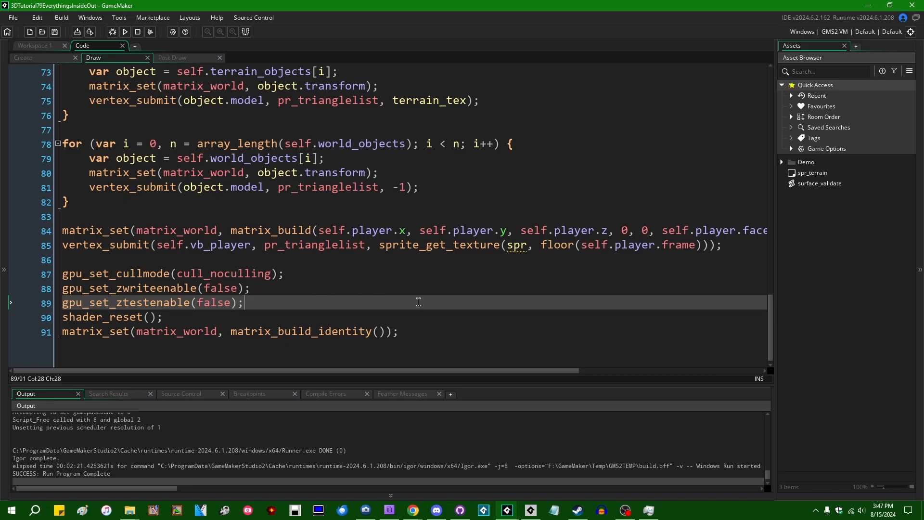
{"action": "mouse_move", "coordinate": [774, 335]}
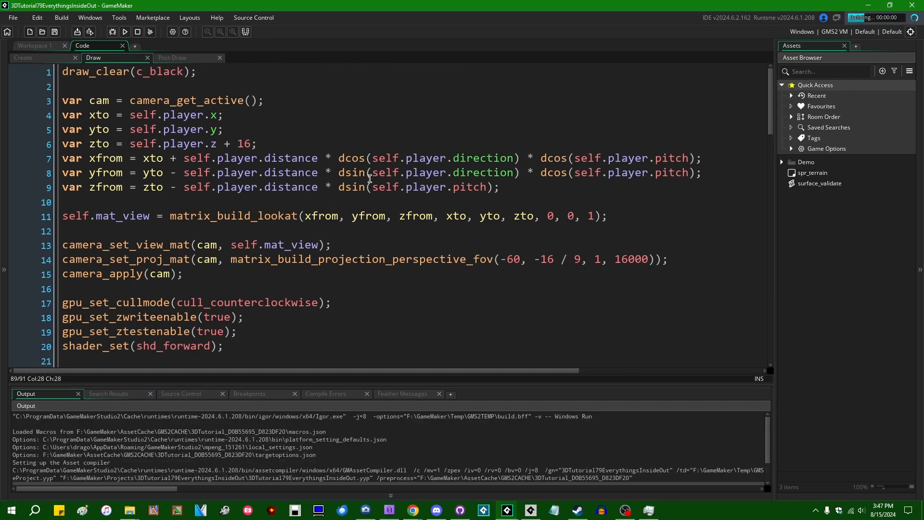
- Launch the game, confirm the trees and player render with depth, then close the game window
{"action": "left_click", "coordinate": [125, 31]}
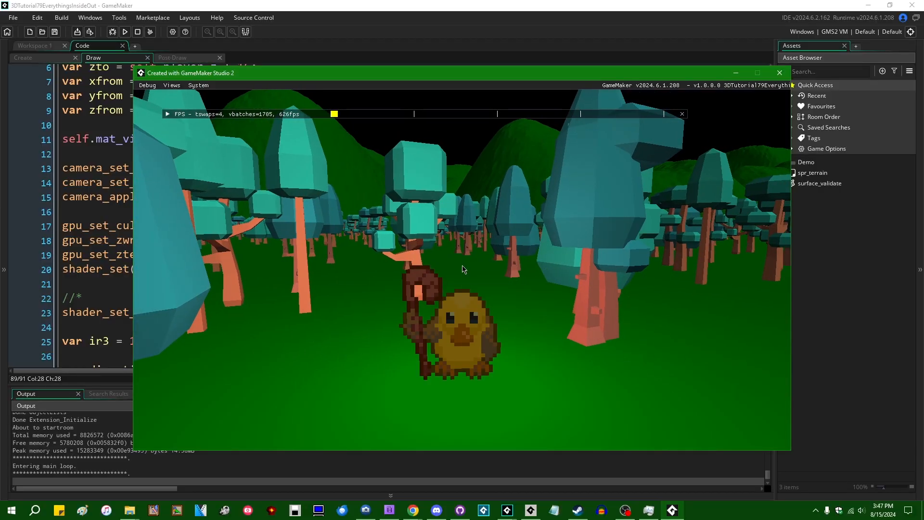
{"action": "left_click", "coordinate": [779, 72]}
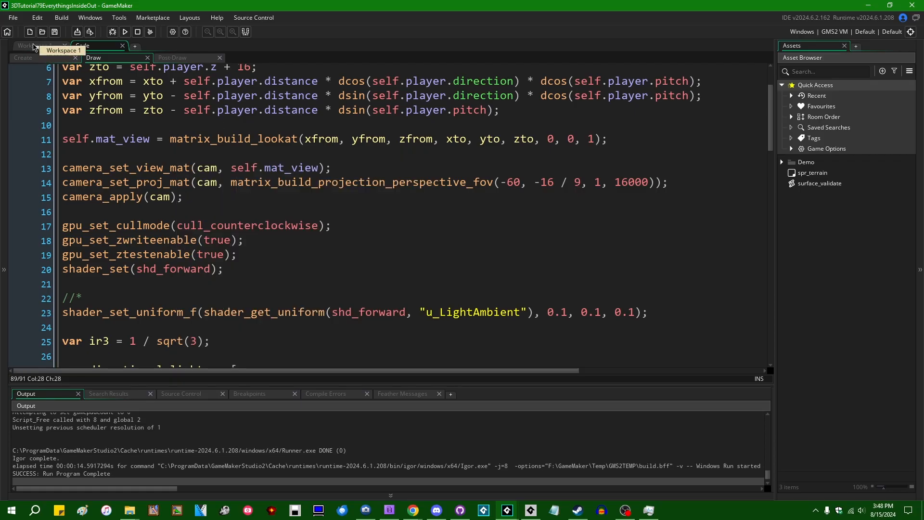
- Switch to the Create event and start a surface call at its end
{"action": "left_click", "coordinate": [22, 56]}
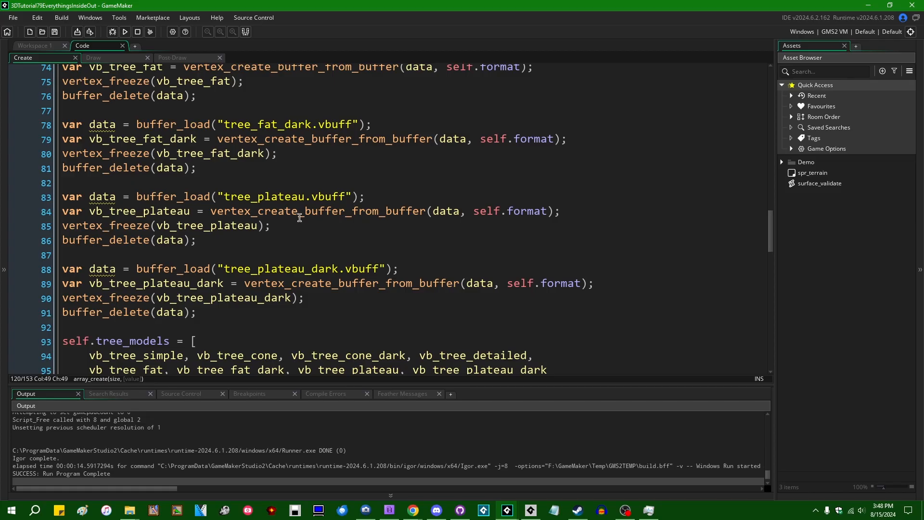
{"action": "scroll", "scroll_direction": "down", "scroll_amount": 3}
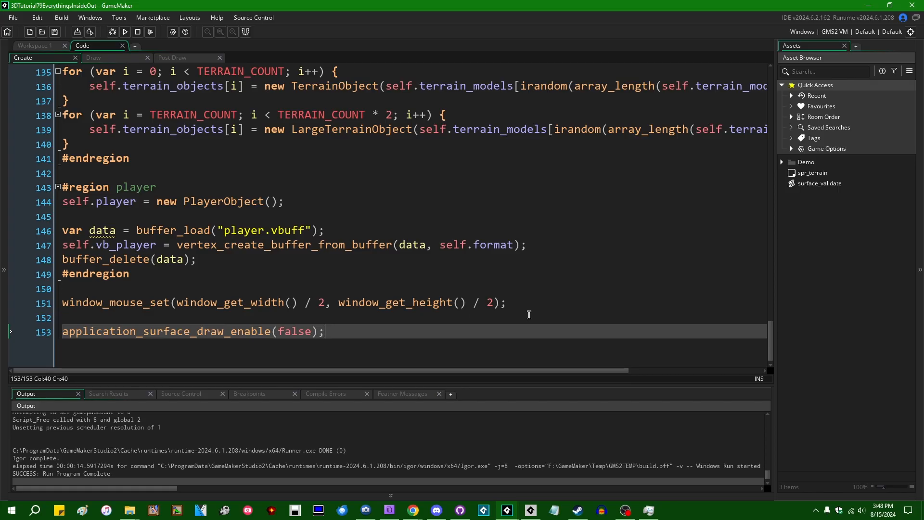
{"action": "type", "text": "surface_depth_disable(true"}
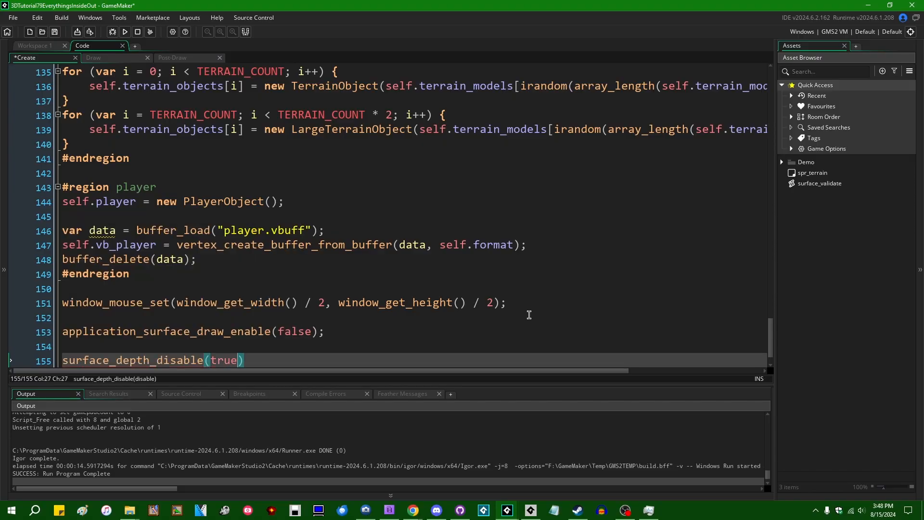
{"action": "type", "text": ";"}
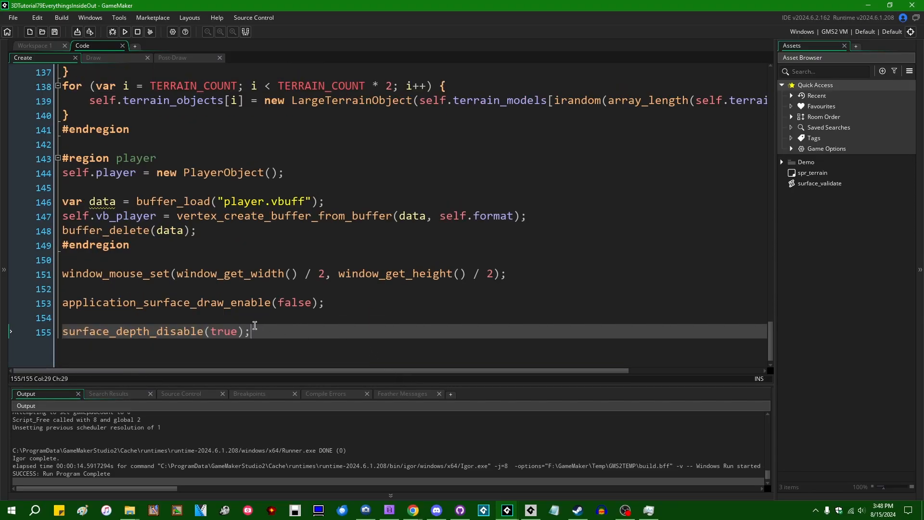
{"action": "mouse_move", "coordinate": [311, 340]}
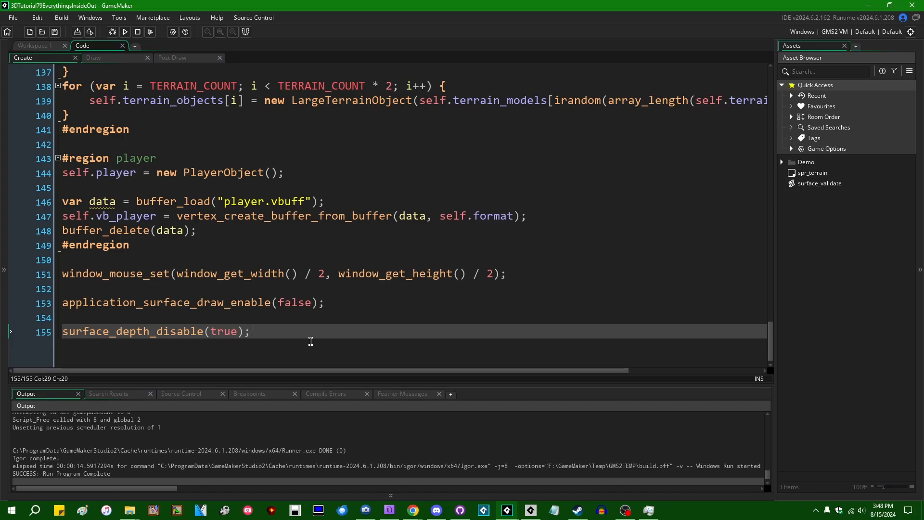
{"action": "mouse_move", "coordinate": [792, 334]}
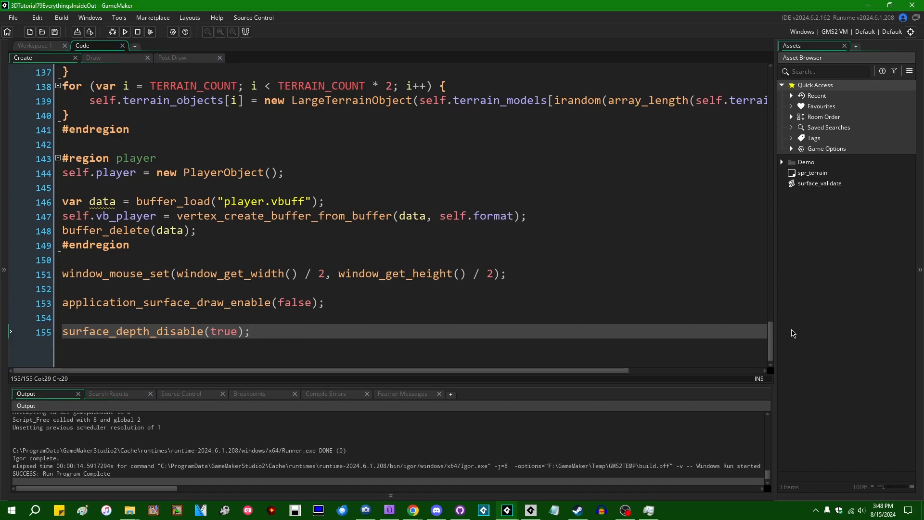
{"action": "scroll", "scroll_direction": "up", "scroll_amount": 3}
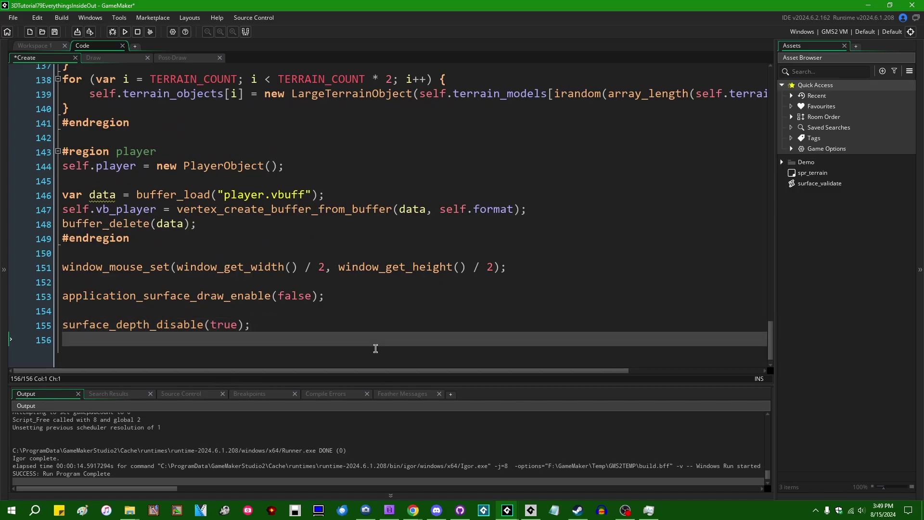
- Write surface_resize(application_surface, window_get_width() / 2, window_get_height() / 2)
{"action": "type", "text": "surface_cre"}
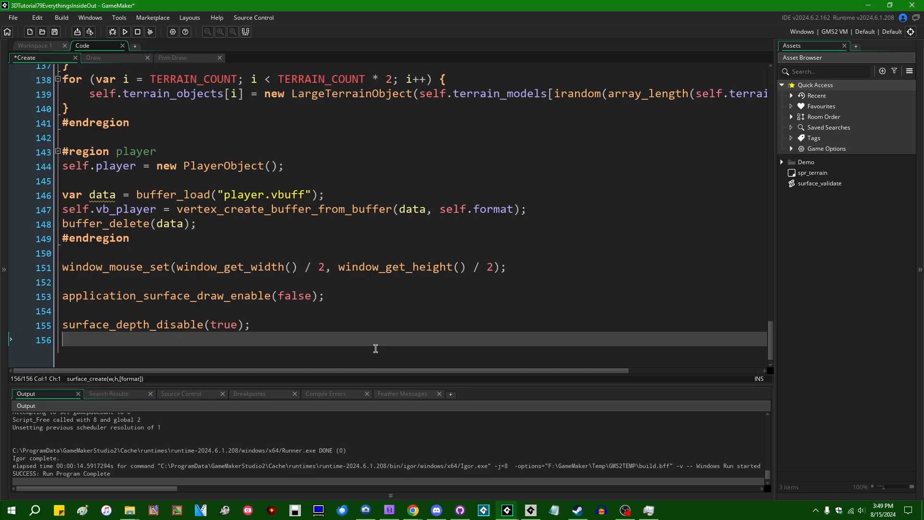
{"action": "type", "text": "surface_resize"}
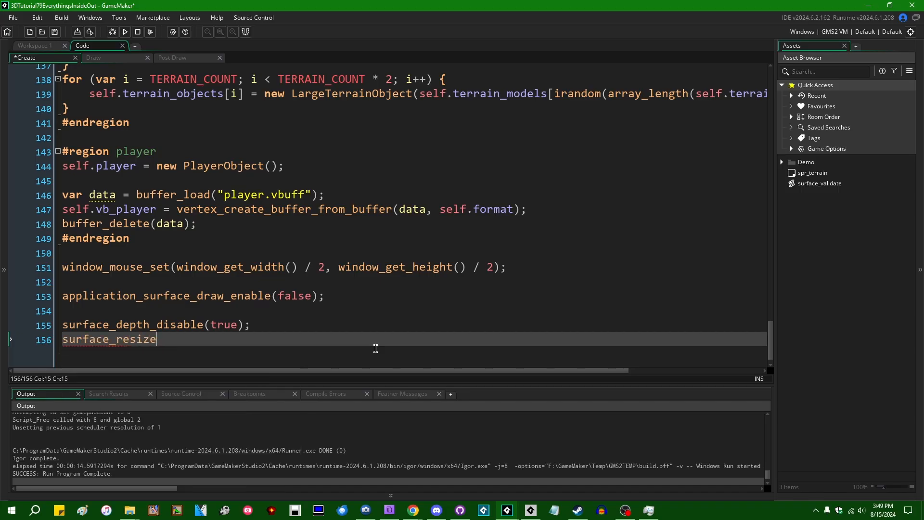
{"action": "type", "text": "(application_surface,"}
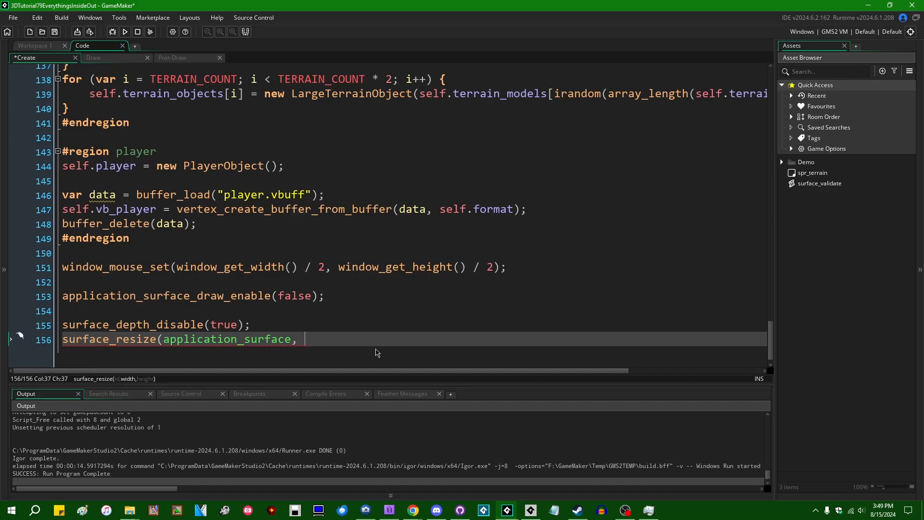
{"action": "type", "text": "window_get_width"}
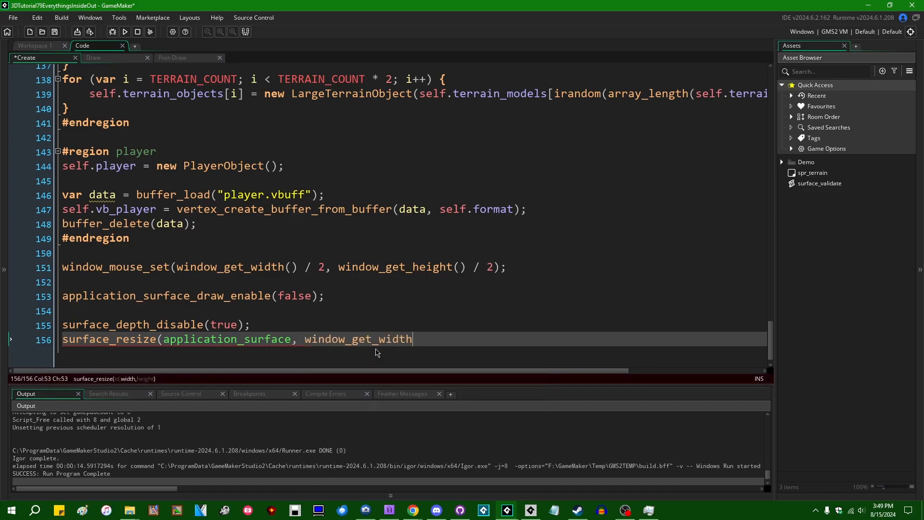
{"action": "type", "text": "() / 2, window_get_height() / 2);"}
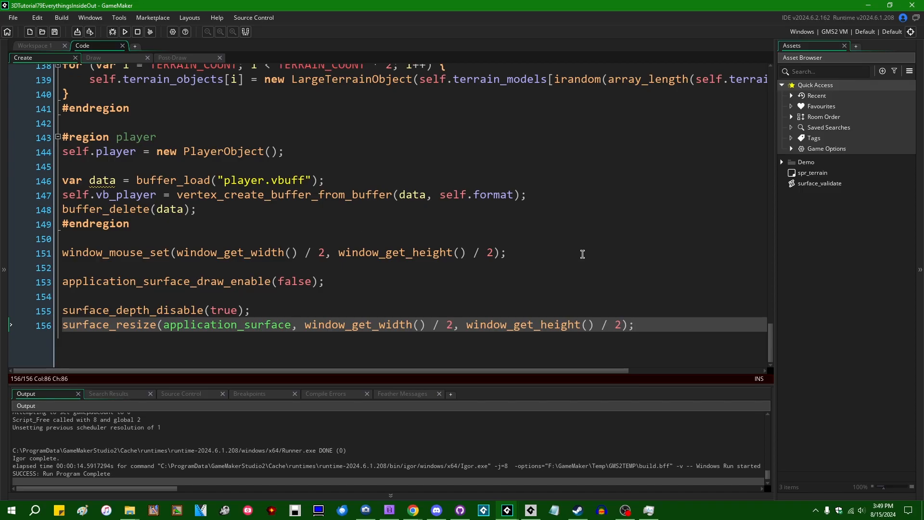
{"action": "left_click", "coordinate": [94, 57]}
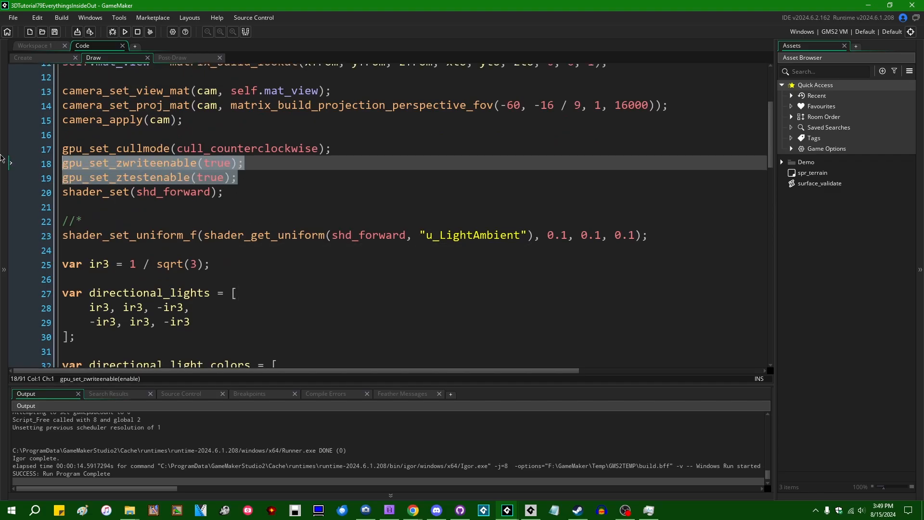
{"action": "left_click", "coordinate": [172, 57]}
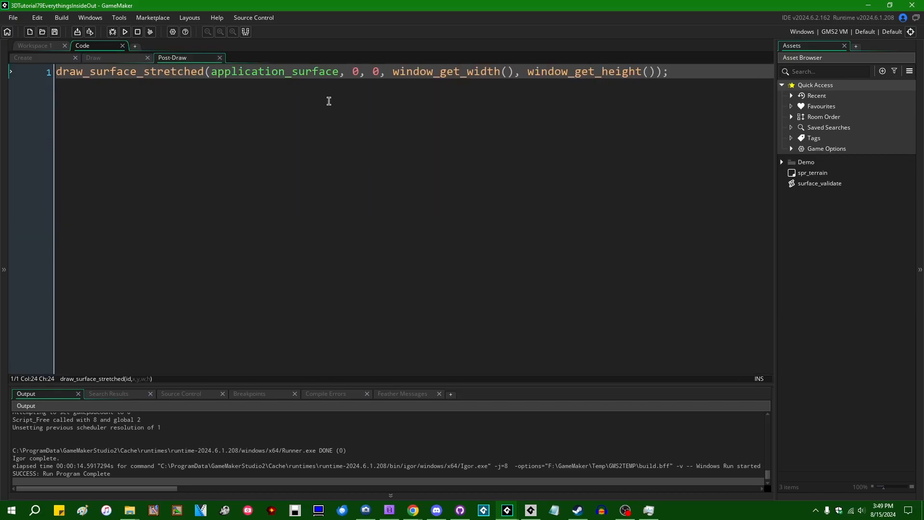
{"action": "left_click", "coordinate": [22, 57]}
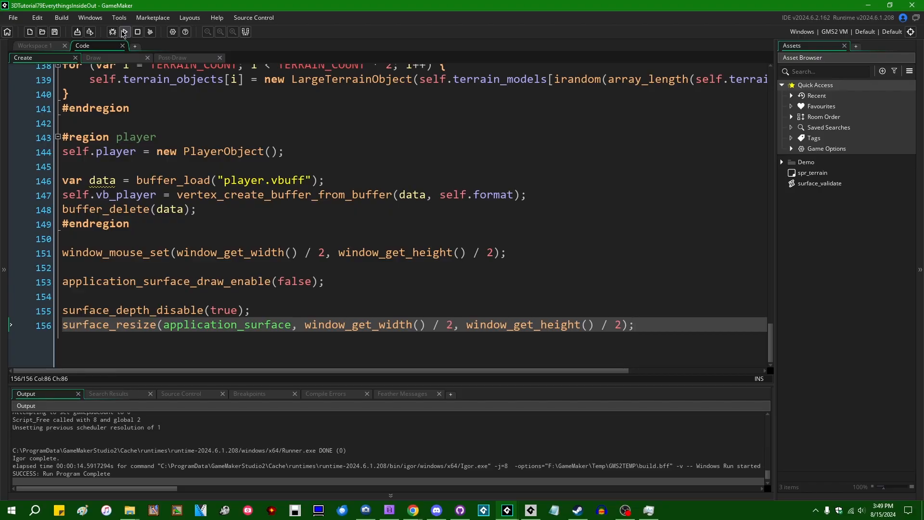
{"action": "left_click", "coordinate": [124, 32]}
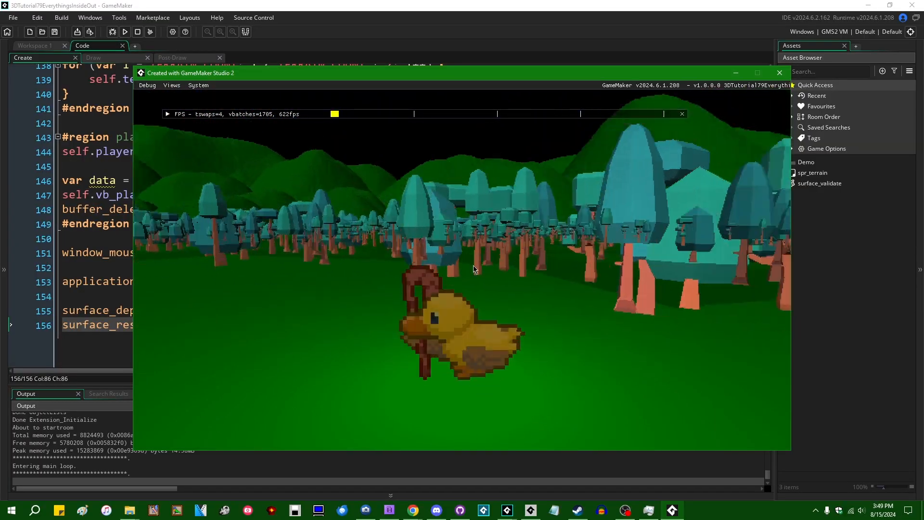
{"action": "left_click", "coordinate": [779, 72]}
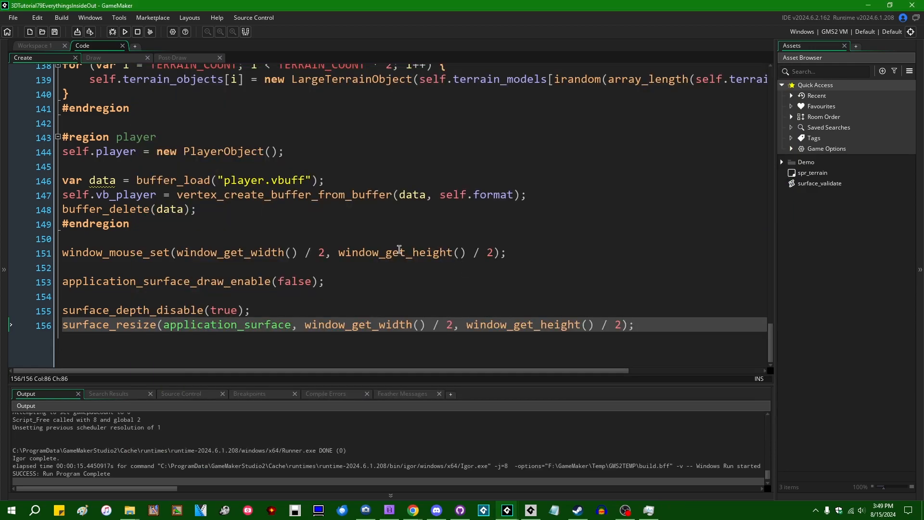
{"action": "mouse_move", "coordinate": [81, 310]}
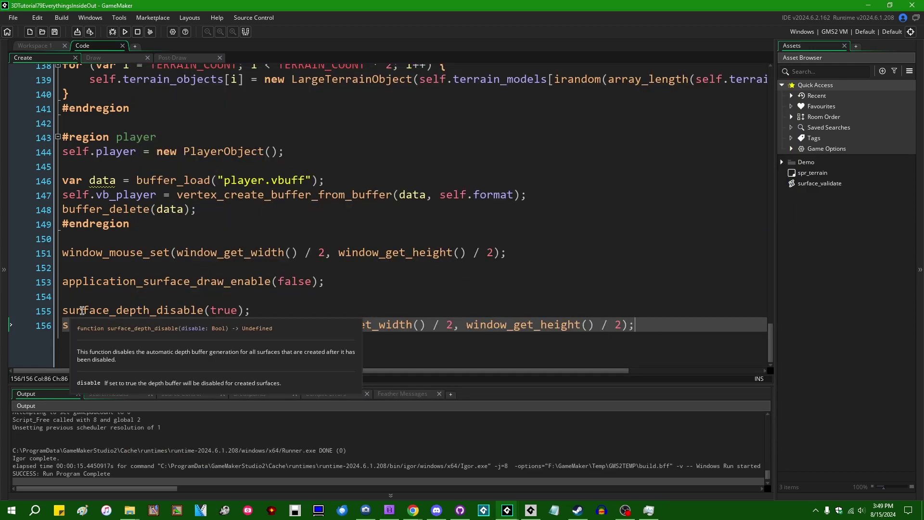
{"action": "left_click", "coordinate": [267, 317]}
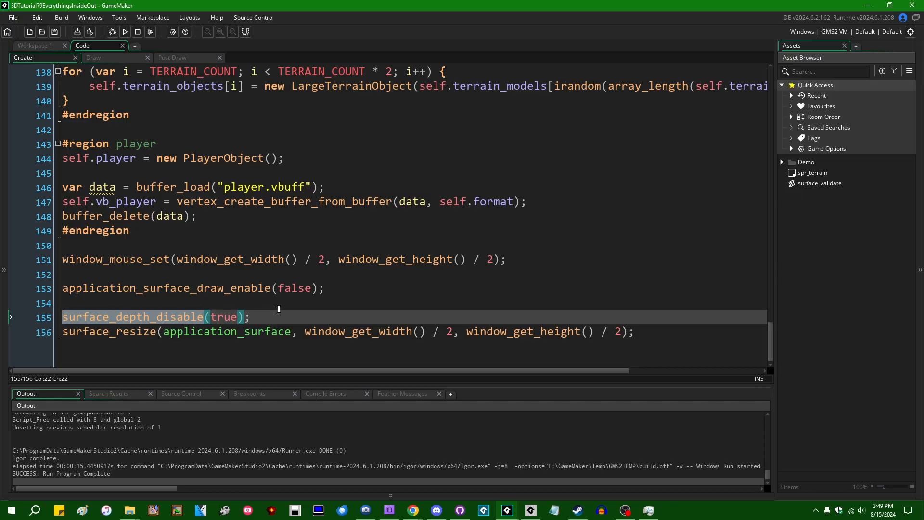
- Select the surface_depth_disable and surface_resize lines 155–156 in the Create event for removal
{"action": "left_click", "coordinate": [299, 317]}
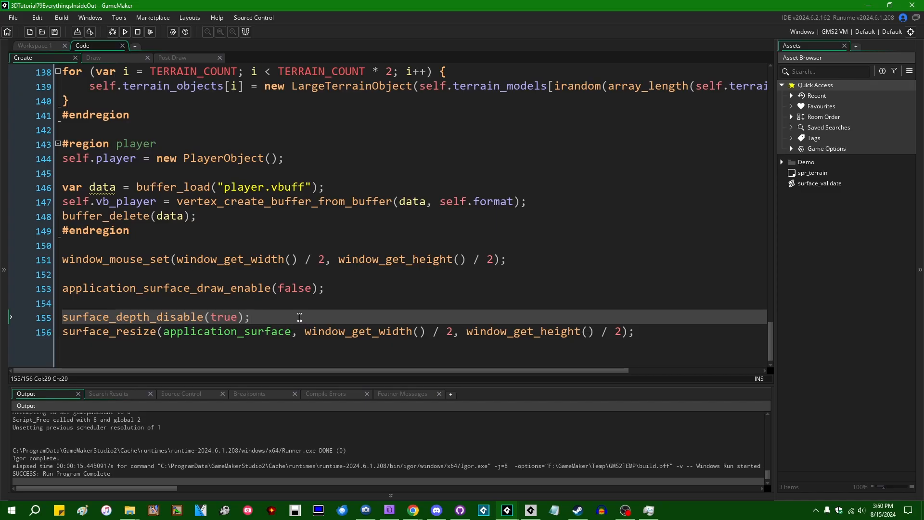
{"action": "mouse_move", "coordinate": [178, 323]}
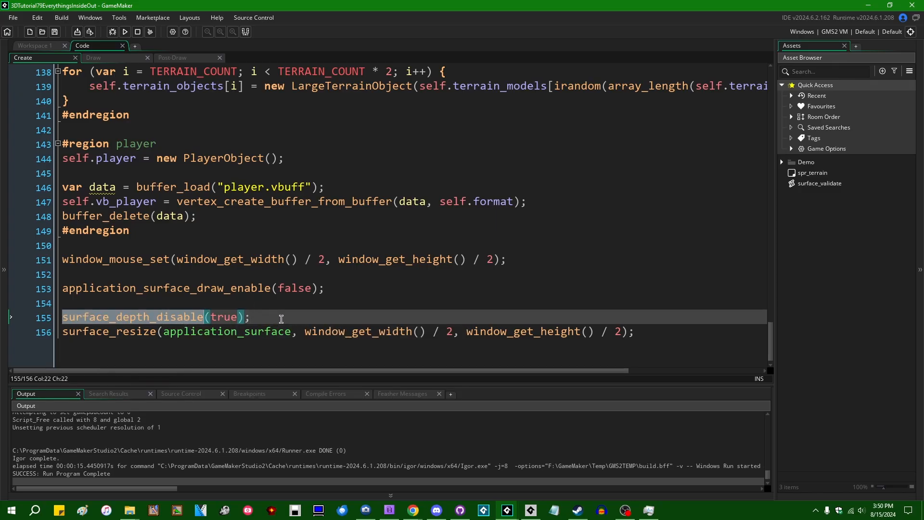
{"action": "left_click", "coordinate": [249, 316]}
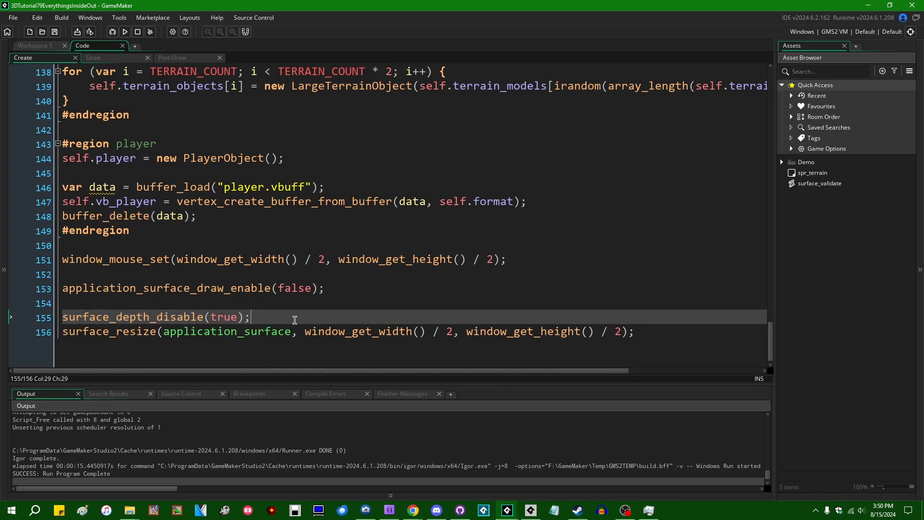
{"action": "mouse_move", "coordinate": [307, 309]}
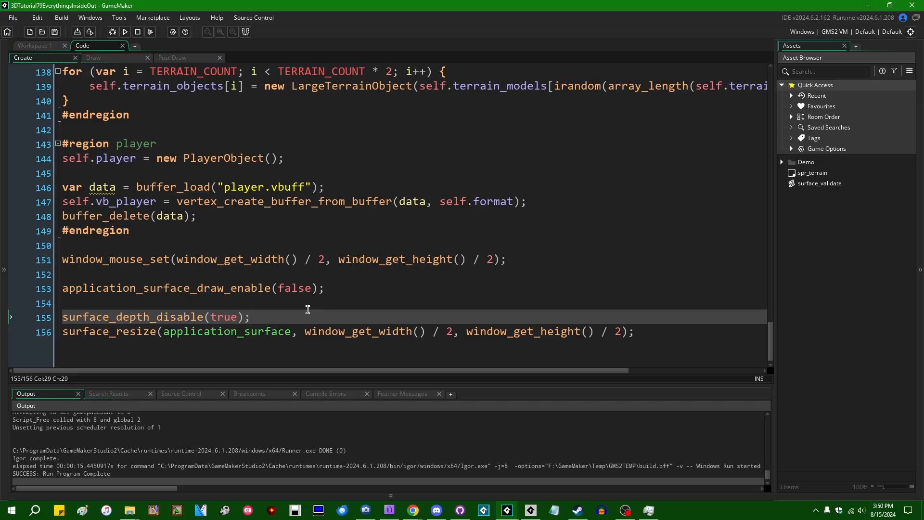
{"action": "mouse_move", "coordinate": [267, 350]}
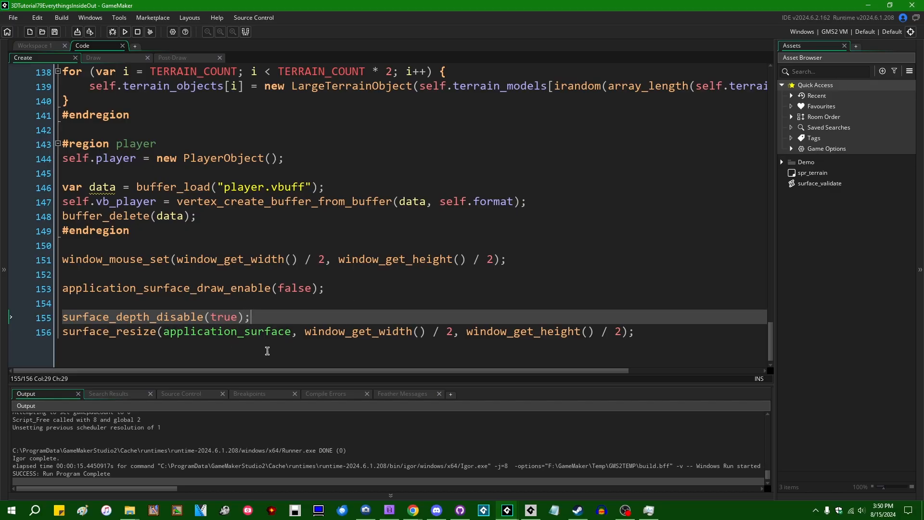
{"action": "mouse_move", "coordinate": [319, 340]}
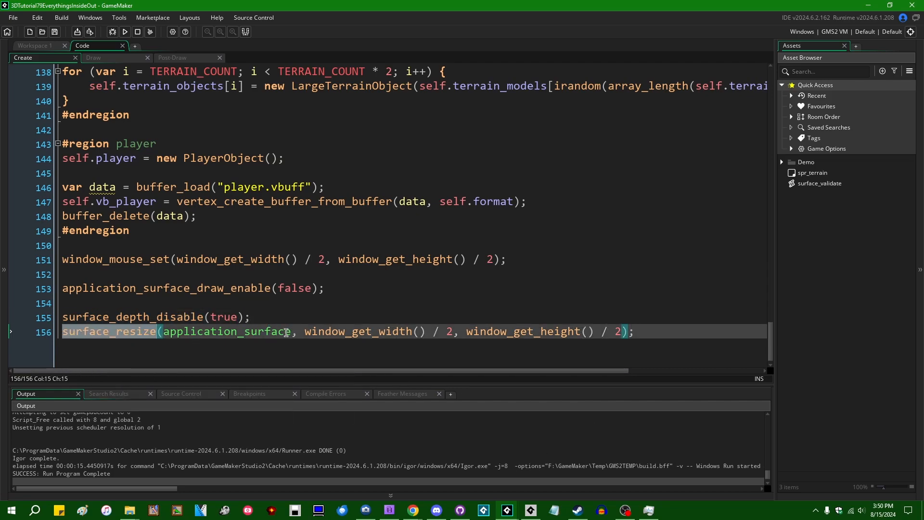
{"action": "double_click", "coordinate": [225, 331]}
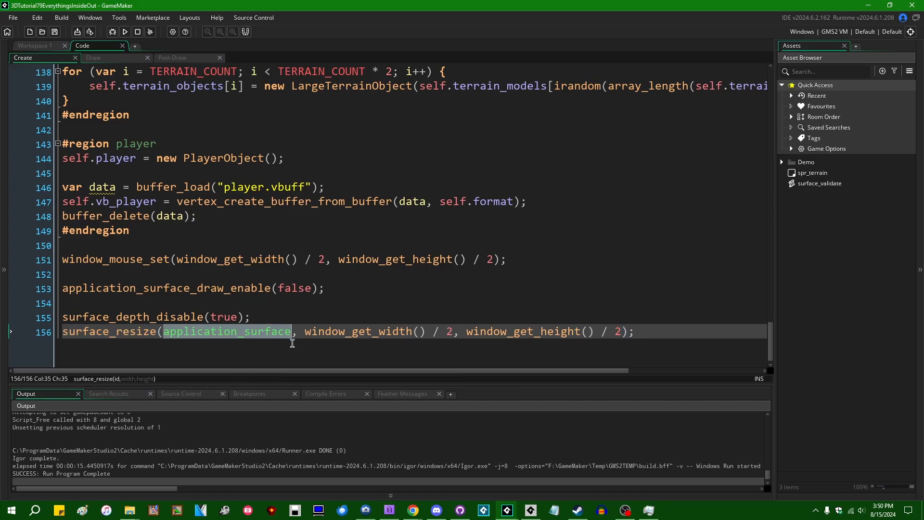
{"action": "mouse_move", "coordinate": [535, 364]}
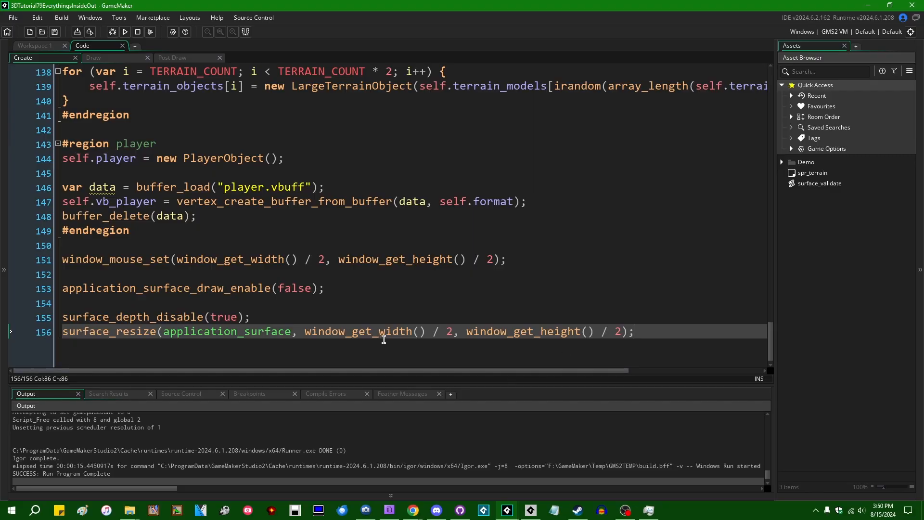
{"action": "mouse_move", "coordinate": [574, 354]}
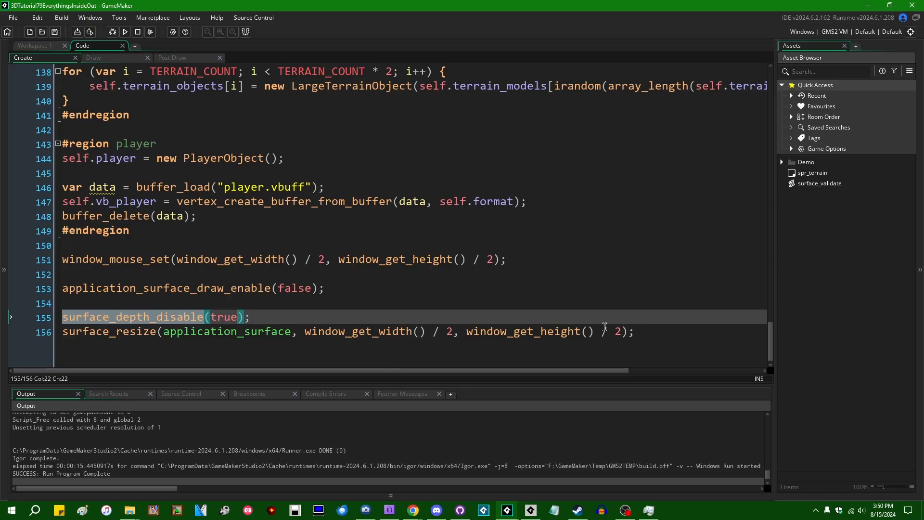
{"action": "mouse_move", "coordinate": [105, 307]}
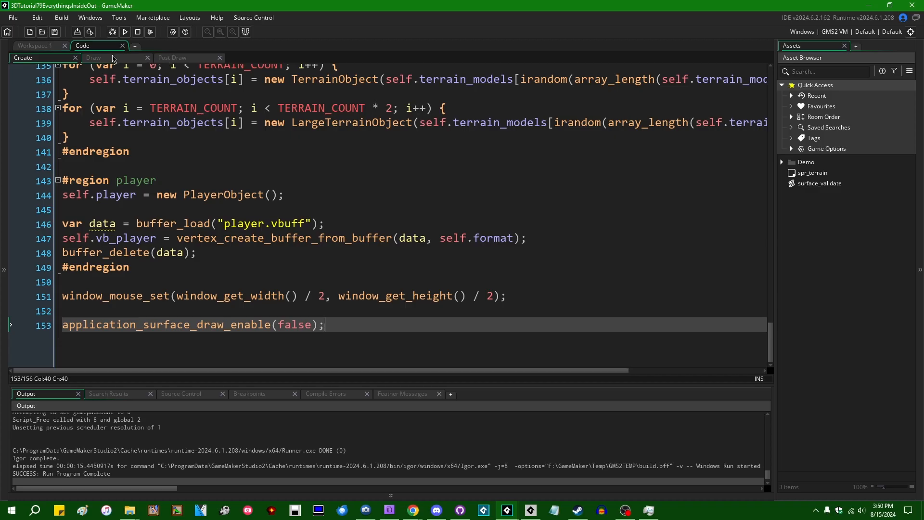
- Switch to the Draw event and select the '1, 16000' near/far arguments of matrix_build_projection_perspective_fov
{"action": "left_click", "coordinate": [94, 57]}
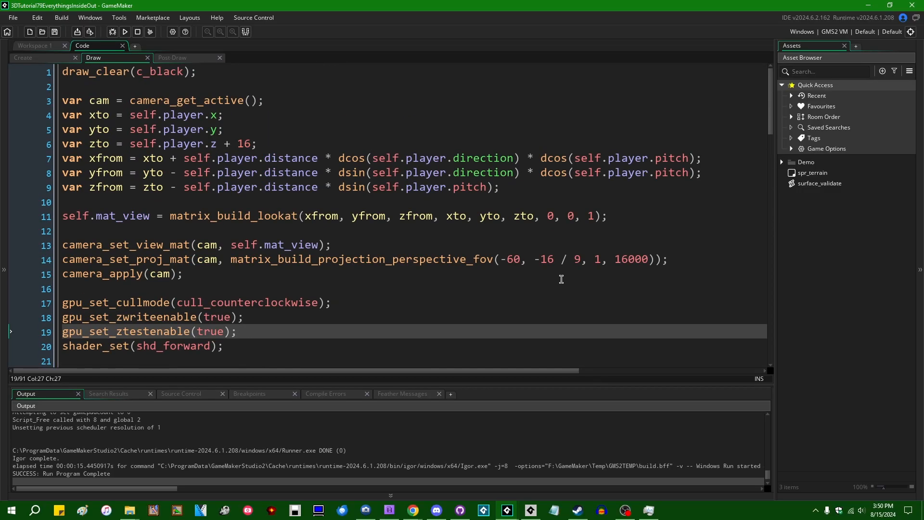
{"action": "left_click", "coordinate": [577, 289]}
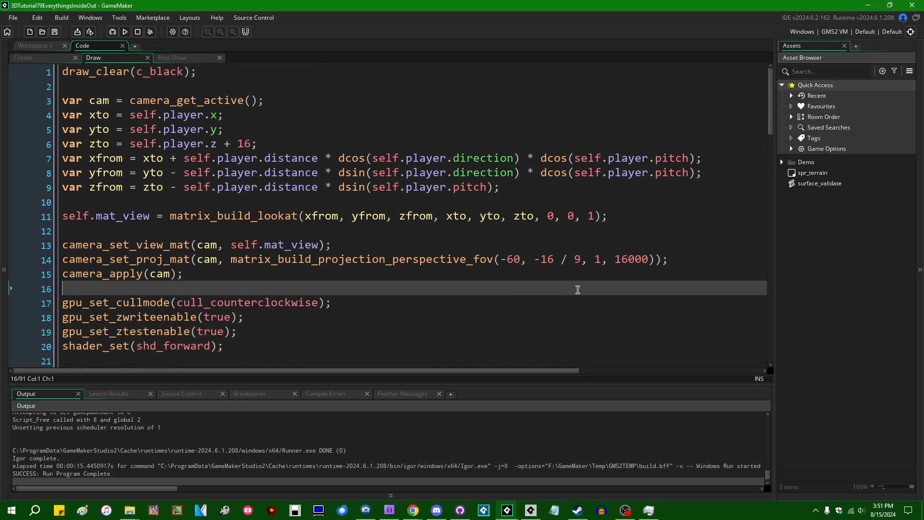
{"action": "left_click", "coordinate": [327, 259]}
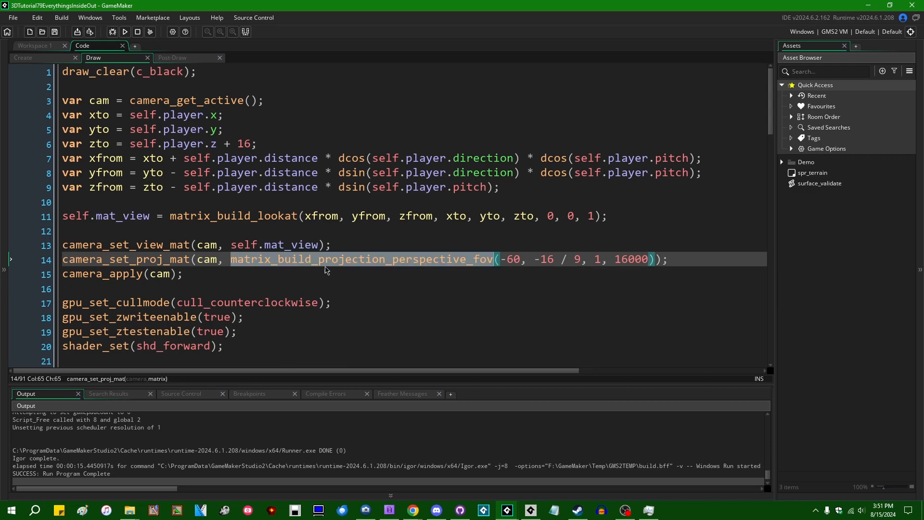
{"action": "mouse_move", "coordinate": [391, 277]}
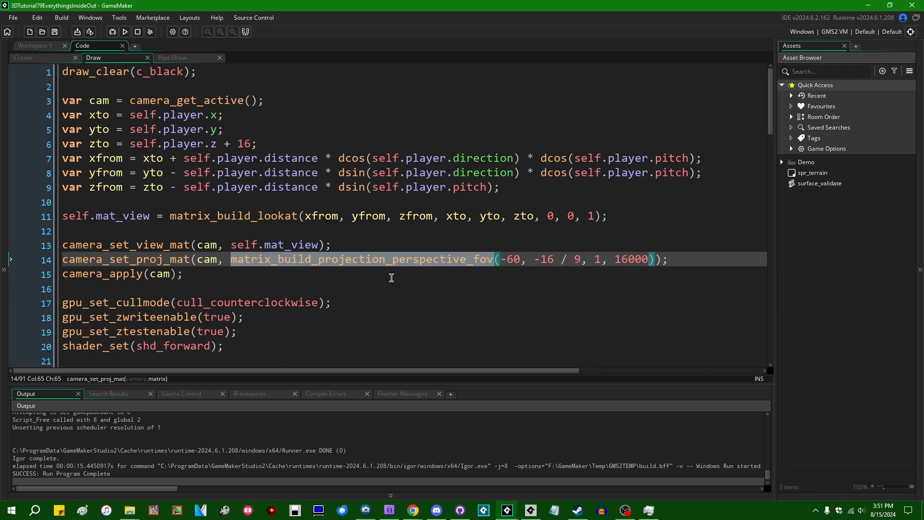
{"action": "mouse_move", "coordinate": [598, 272]}
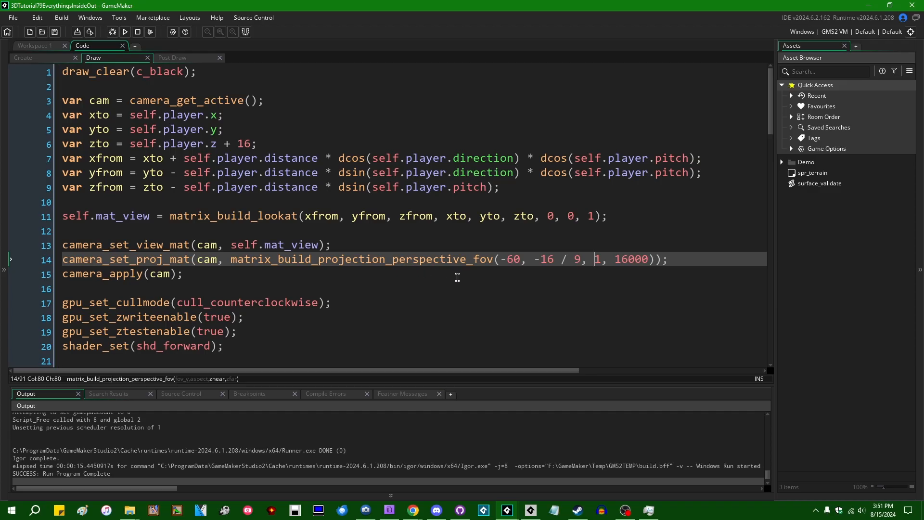
{"action": "mouse_move", "coordinate": [529, 274]}
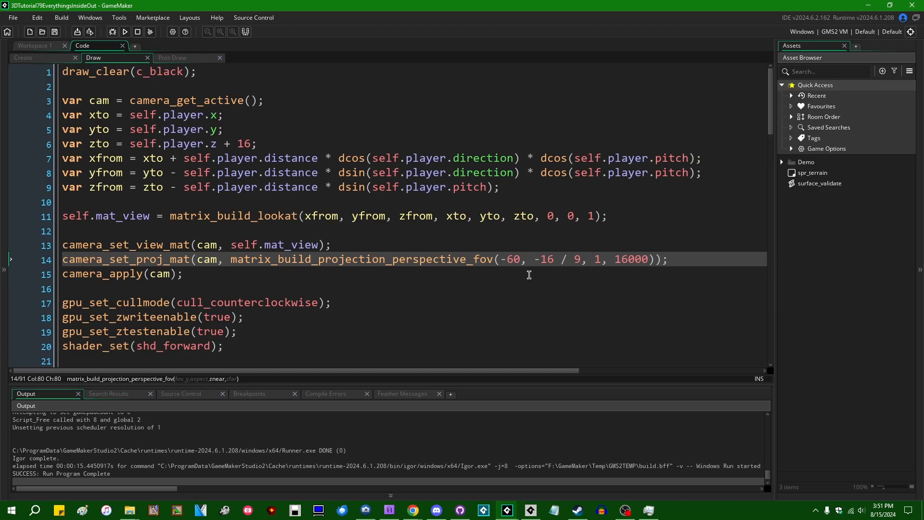
{"action": "mouse_move", "coordinate": [421, 259]}
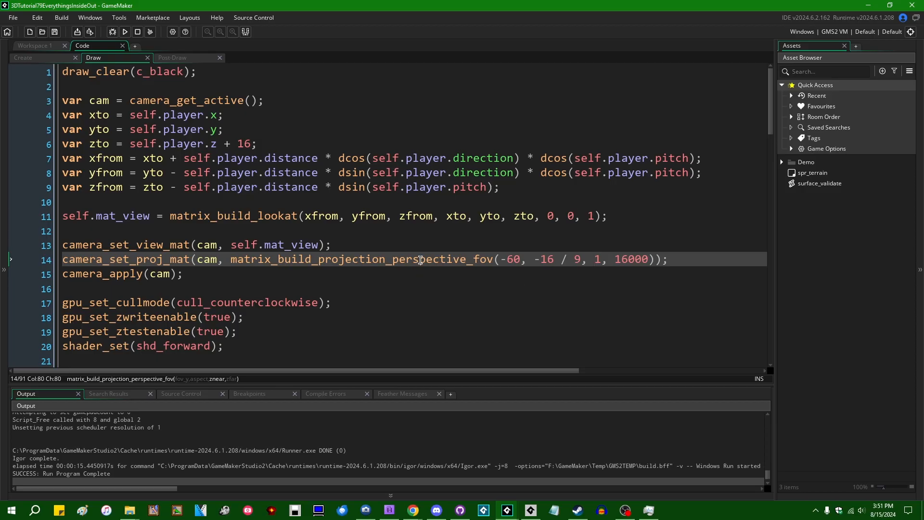
{"action": "double_click", "coordinate": [361, 259]}
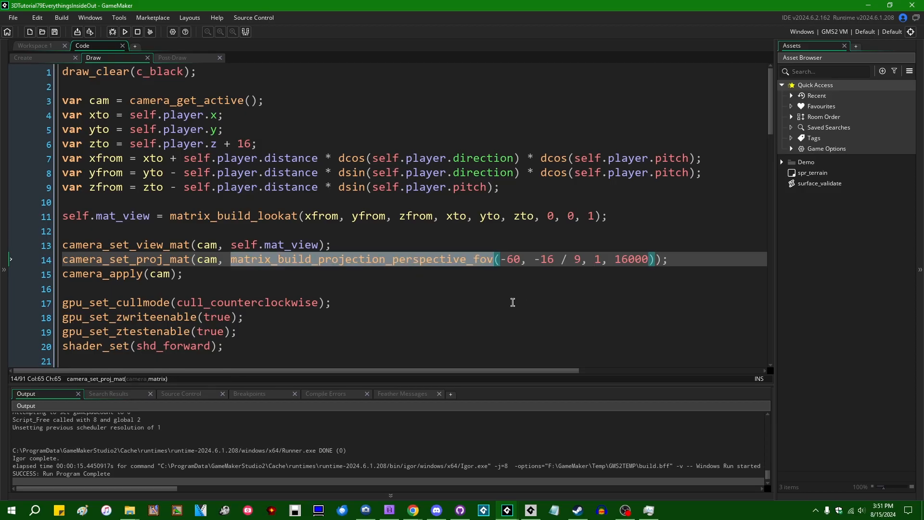
{"action": "mouse_move", "coordinate": [503, 303]}
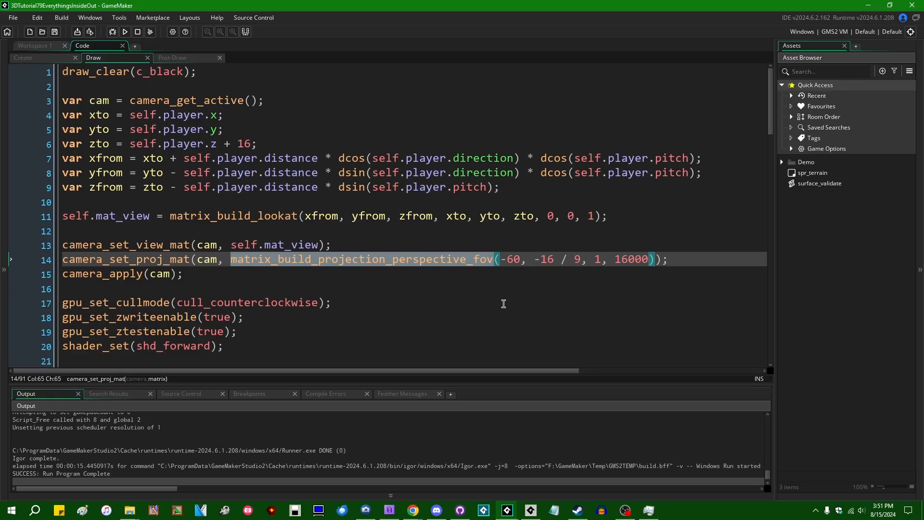
{"action": "mouse_move", "coordinate": [510, 295]}
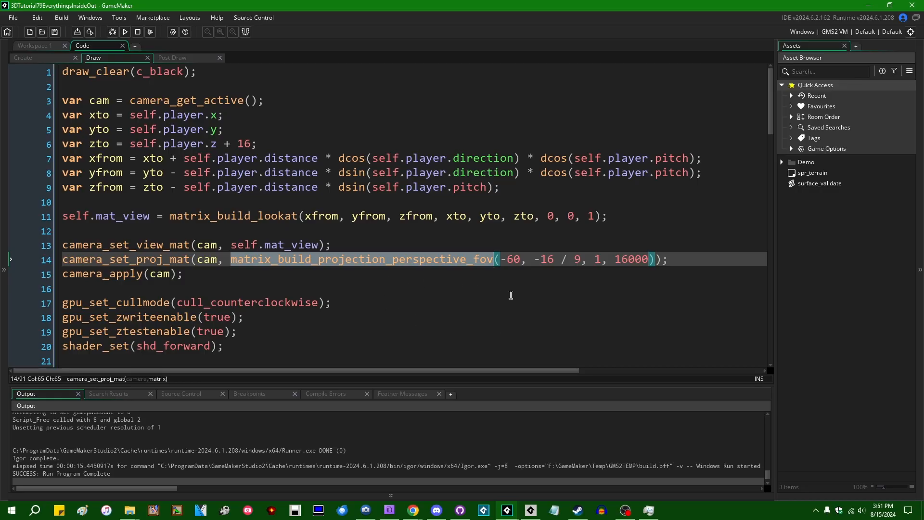
{"action": "left_click", "coordinate": [595, 259]}
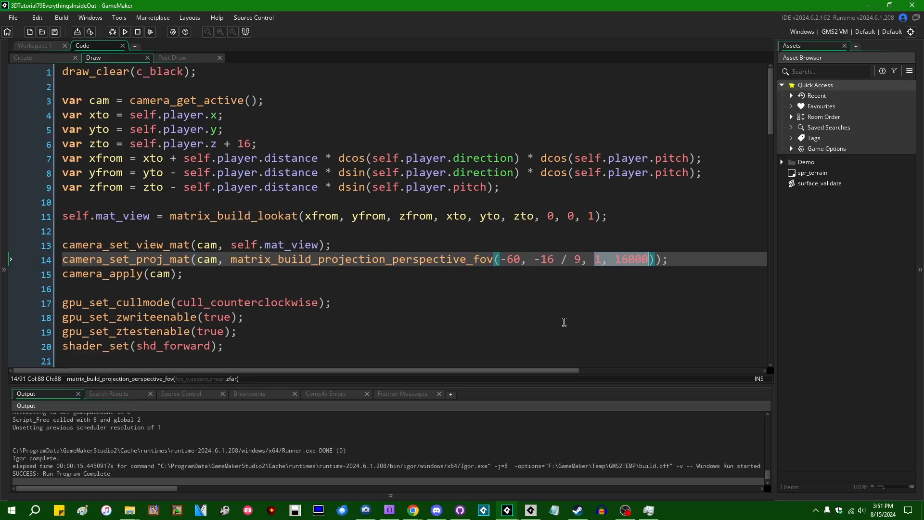
- Rewrite the far plane as 16_000 and set the znear argument to 0
{"action": "key", "text": "Backspace"}
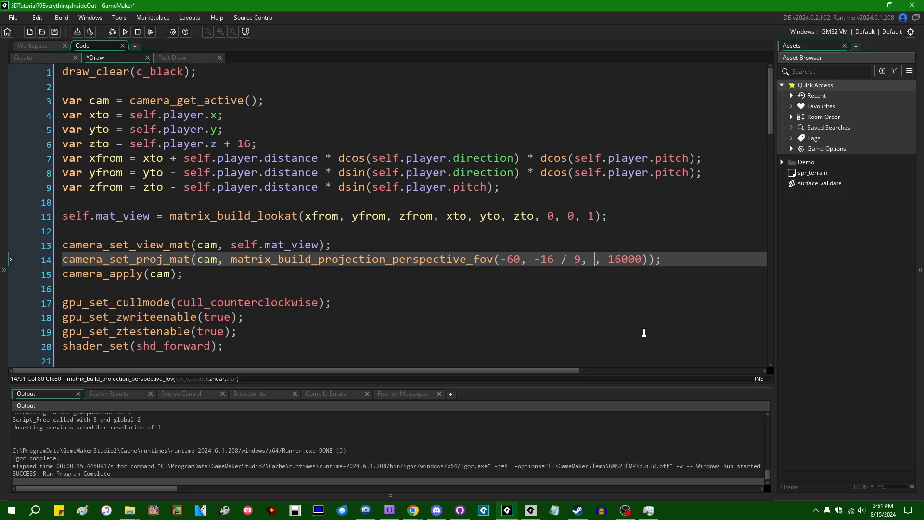
{"action": "type", "text": "1, 1"}
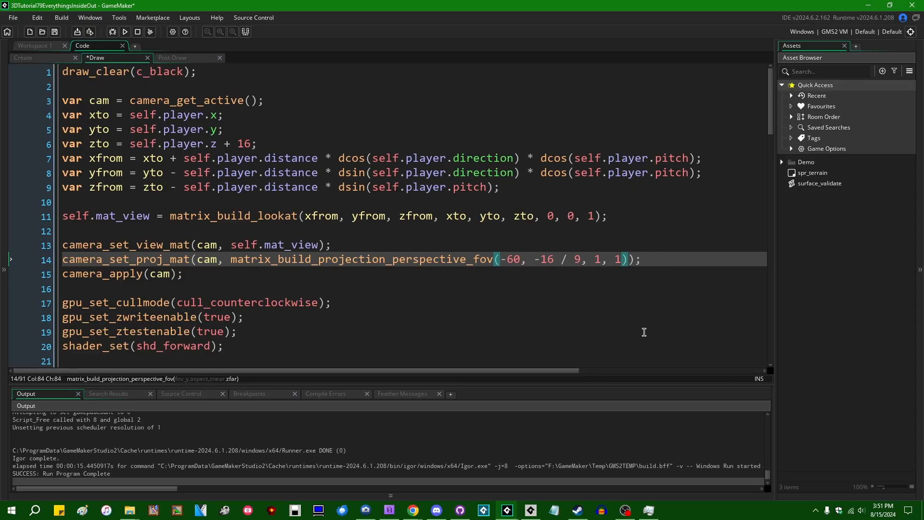
{"action": "type", "text": "000"}
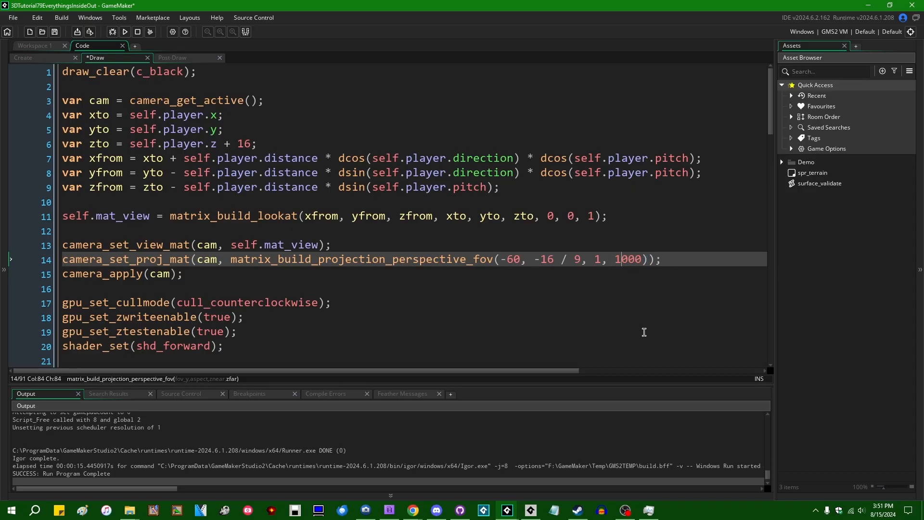
{"action": "type", "text": "_"}
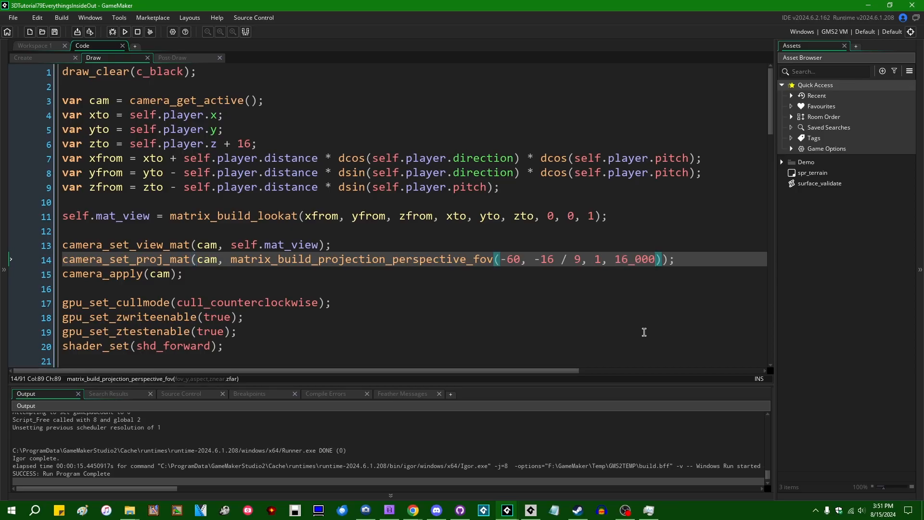
{"action": "mouse_move", "coordinate": [626, 327]}
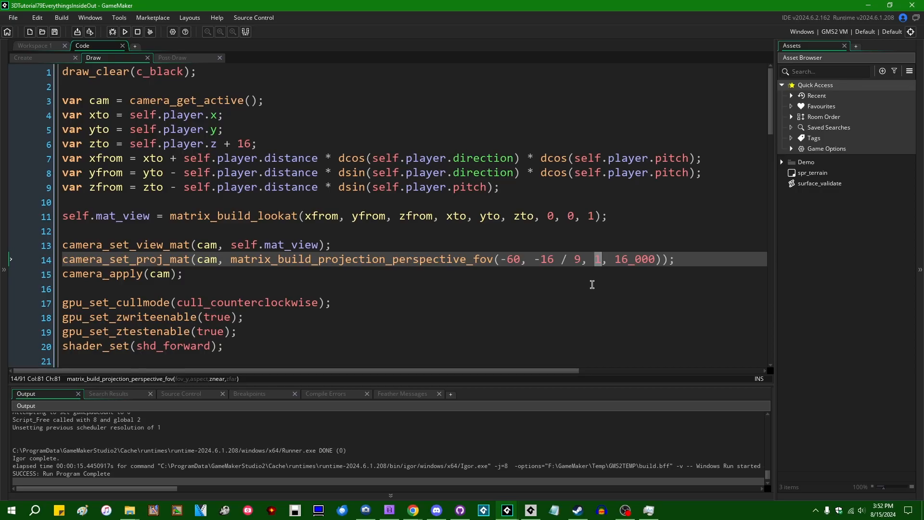
{"action": "type", "text": "0"}
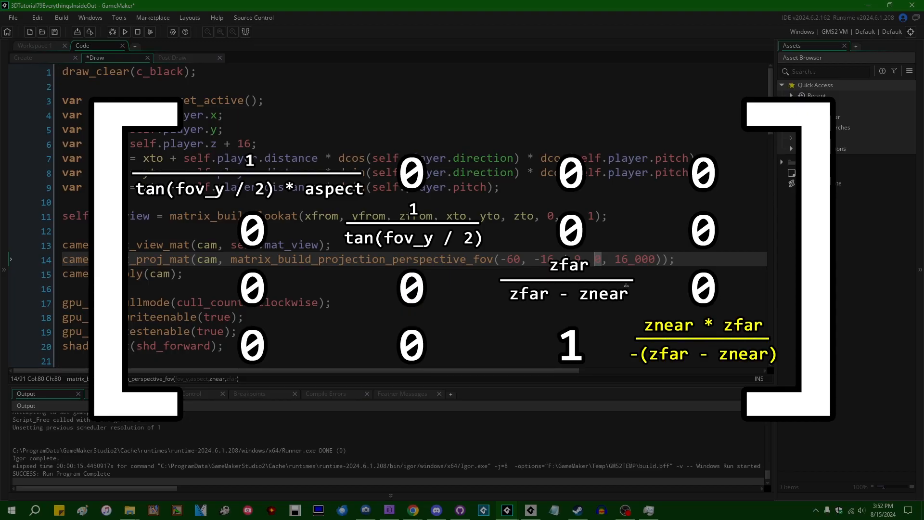
{"action": "mouse_move", "coordinate": [660, 299]}
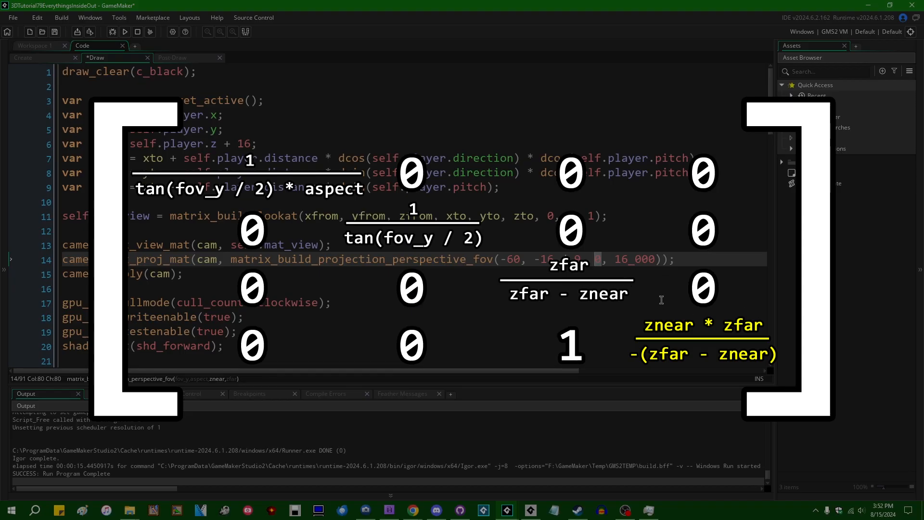
{"action": "mouse_move", "coordinate": [662, 300]}
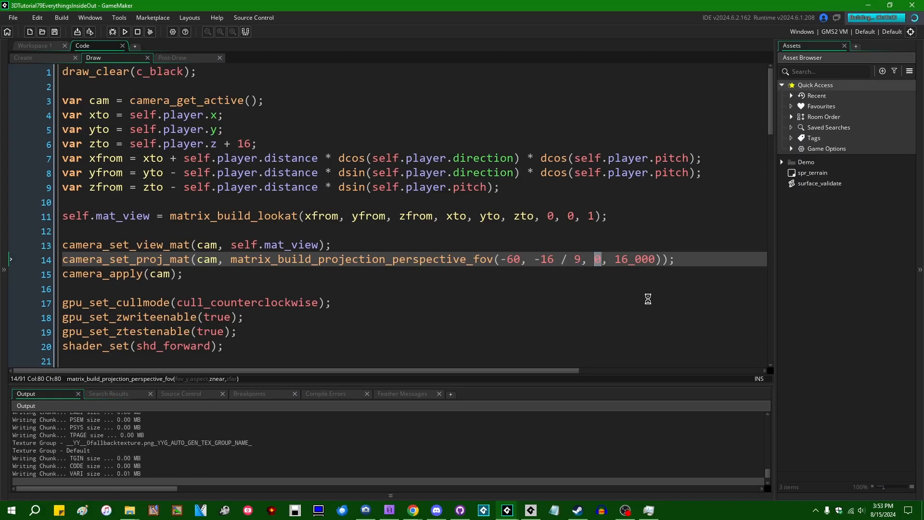
- Close the game window and set the znear argument on line 14 back to 1
{"action": "left_click", "coordinate": [118, 32]}
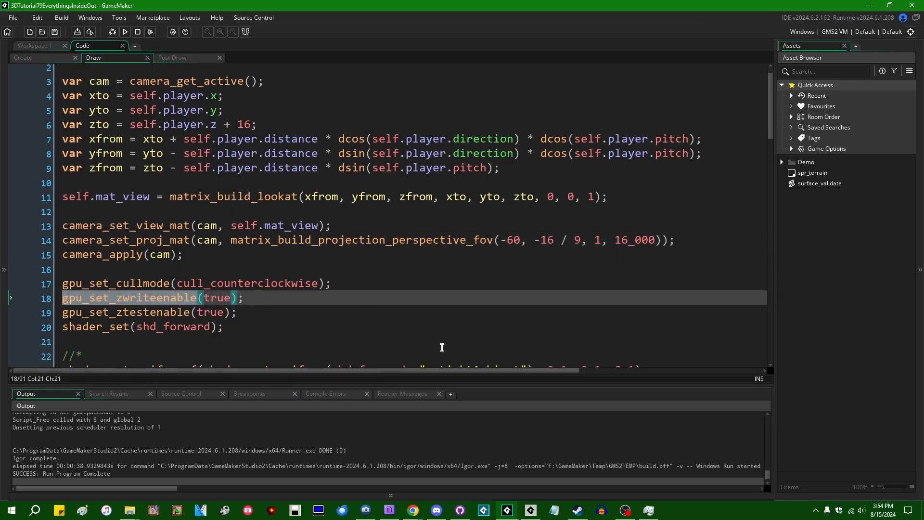
{"action": "left_click", "coordinate": [594, 240]}
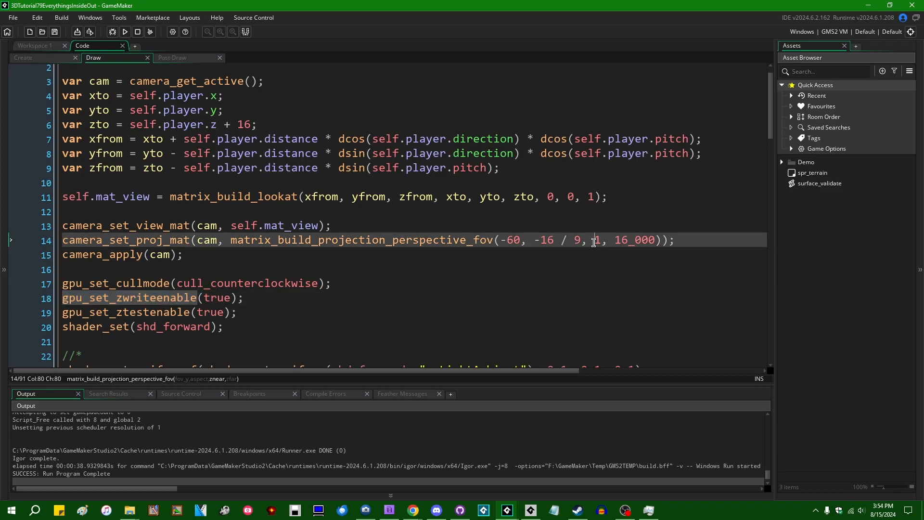
{"action": "mouse_move", "coordinate": [583, 273]}
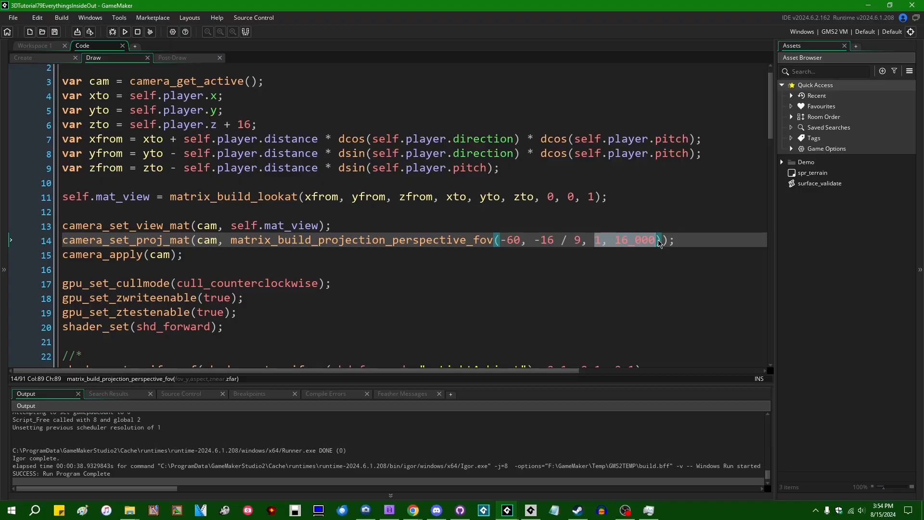
{"action": "left_click", "coordinate": [648, 240]}
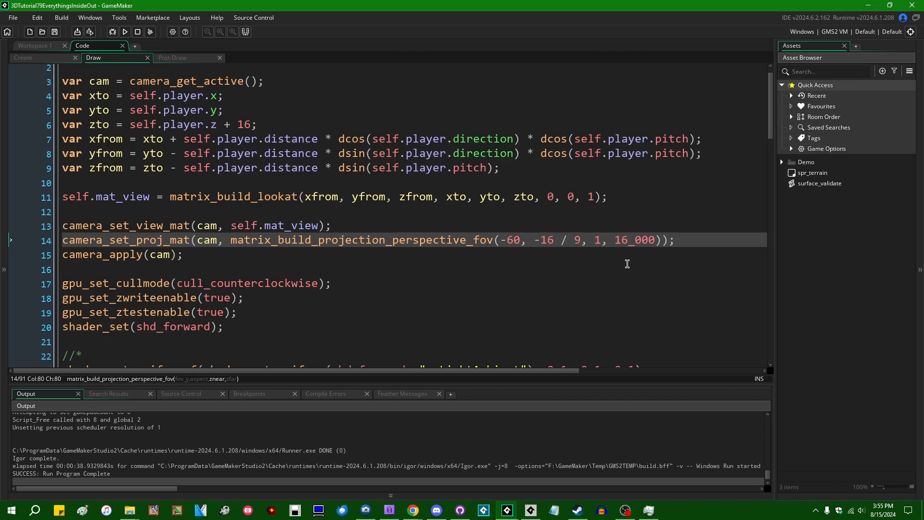
{"action": "mouse_move", "coordinate": [613, 239]}
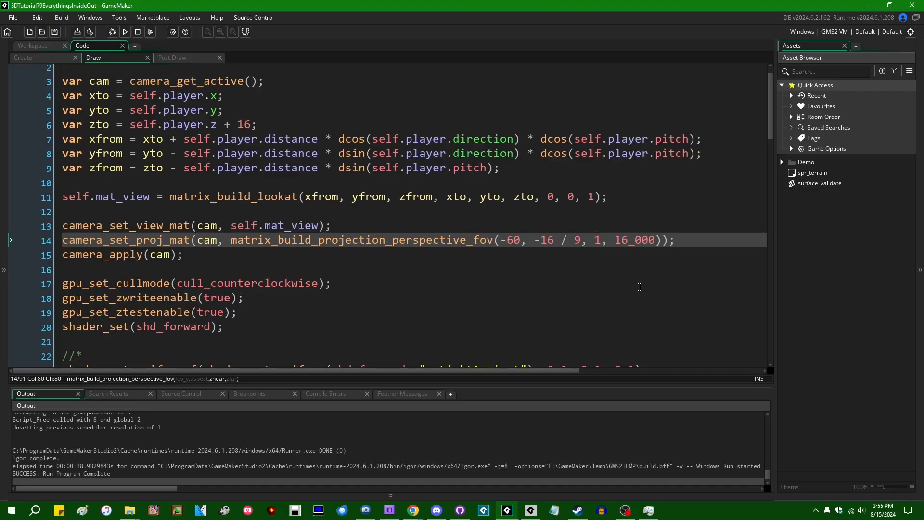
- Change gpu_set_cullmode to cull_clockwise on line 17 and launch the game
{"action": "left_click", "coordinate": [489, 269]}
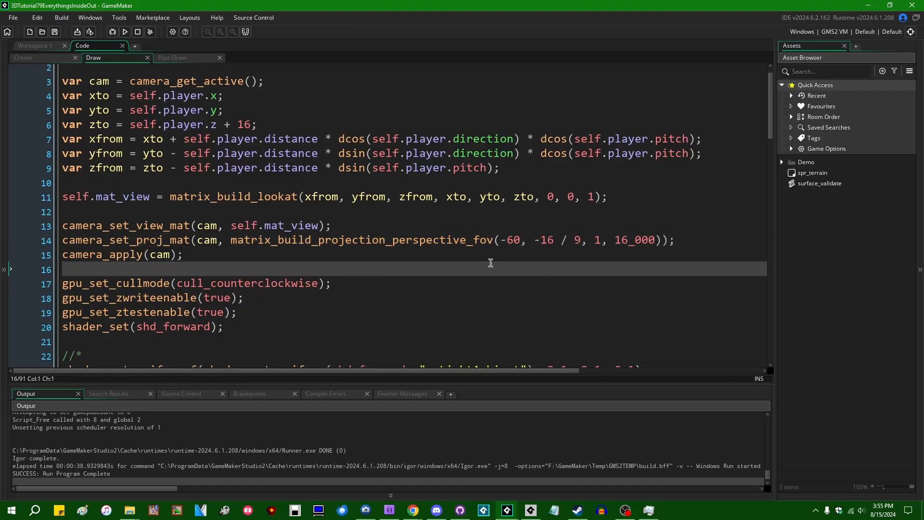
{"action": "scroll", "scroll_direction": "down", "scroll_amount": 3}
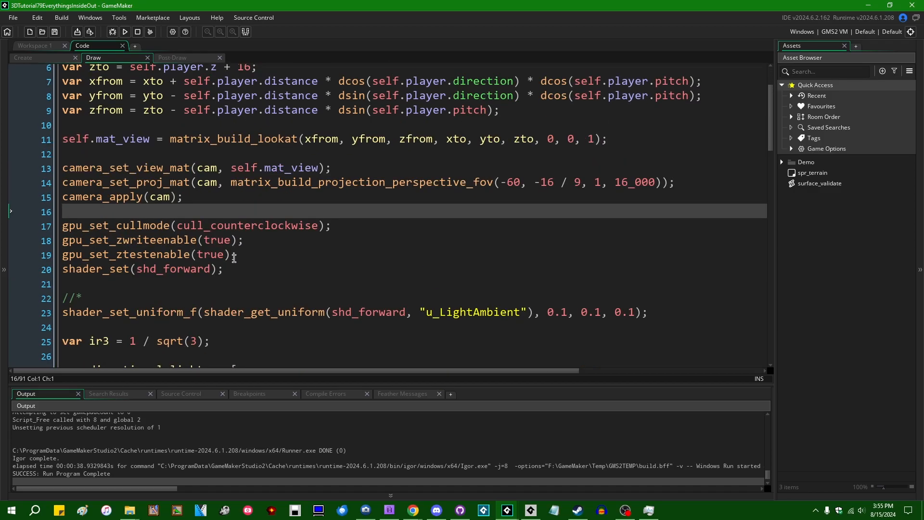
{"action": "mouse_move", "coordinate": [219, 228]}
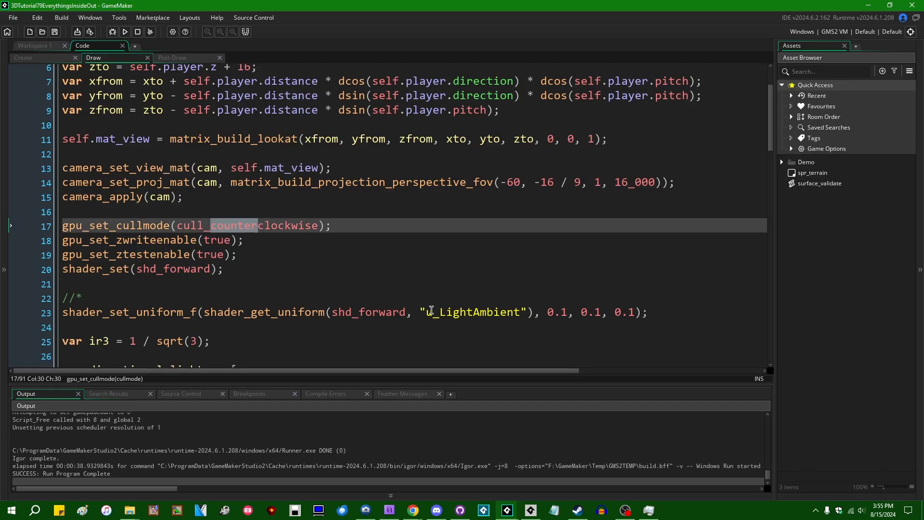
{"action": "mouse_move", "coordinate": [355, 278]}
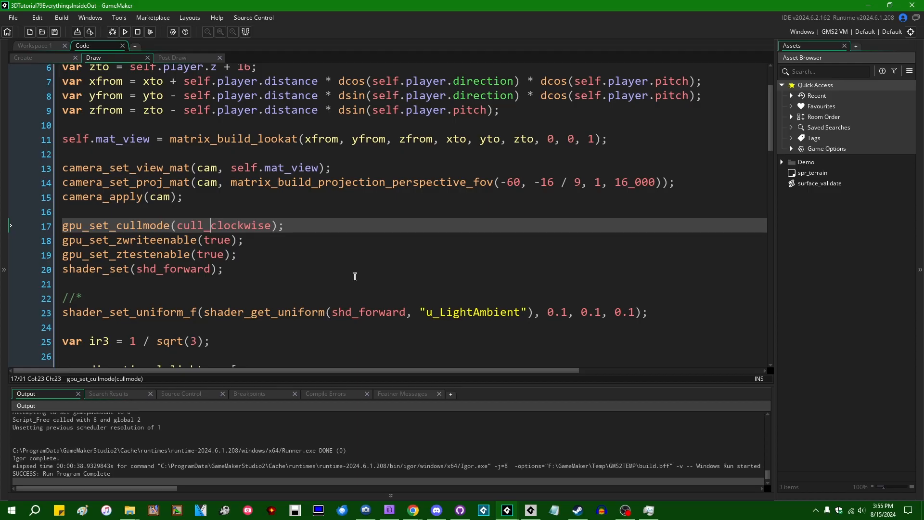
{"action": "left_click", "coordinate": [177, 225]}
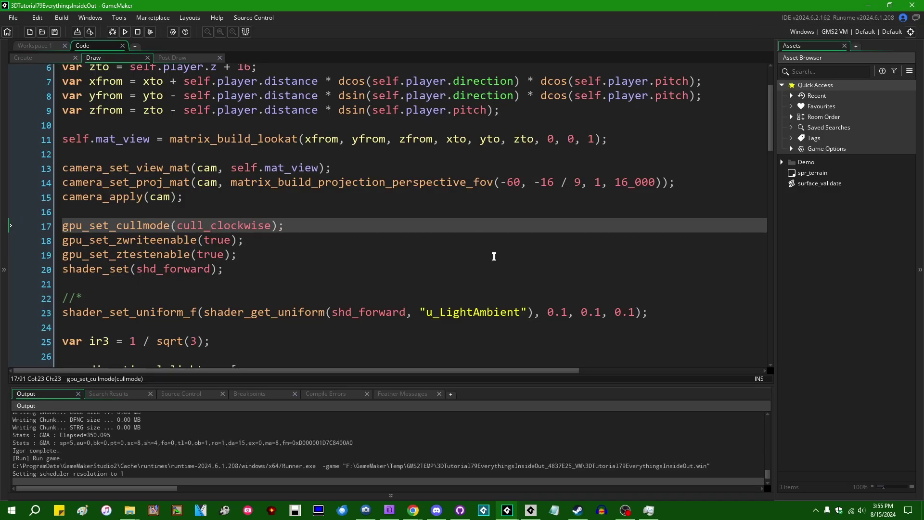
- Move around the inside-out forest under clockwise culling, then return to the Draw event code
{"action": "left_click", "coordinate": [119, 17]}
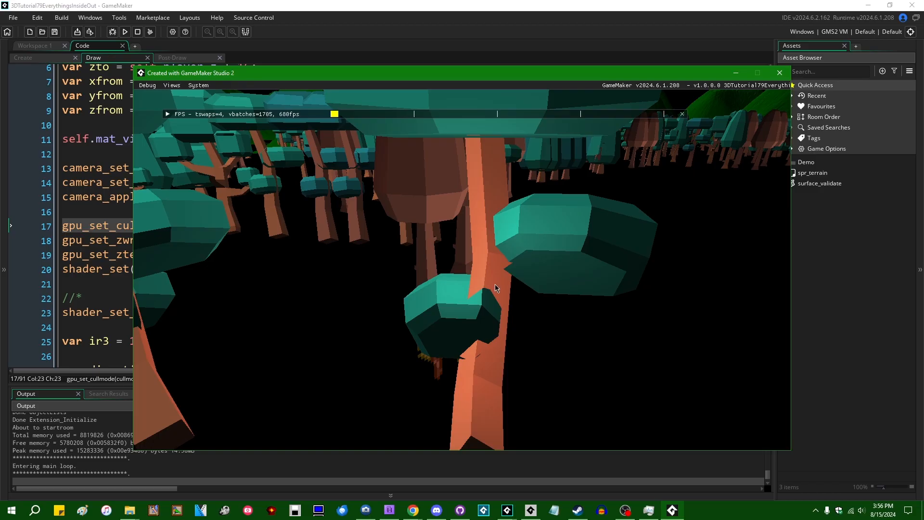
{"action": "mouse_move", "coordinate": [641, 240]}
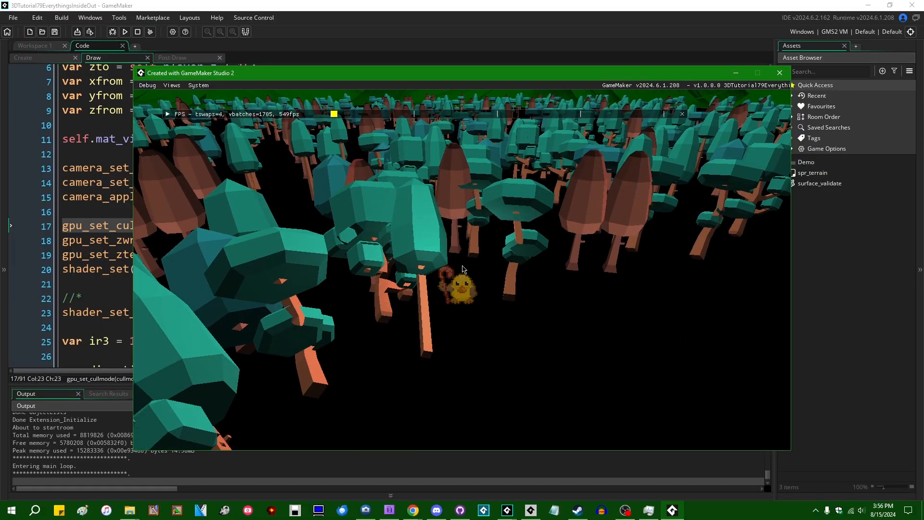
{"action": "left_click", "coordinate": [779, 72]}
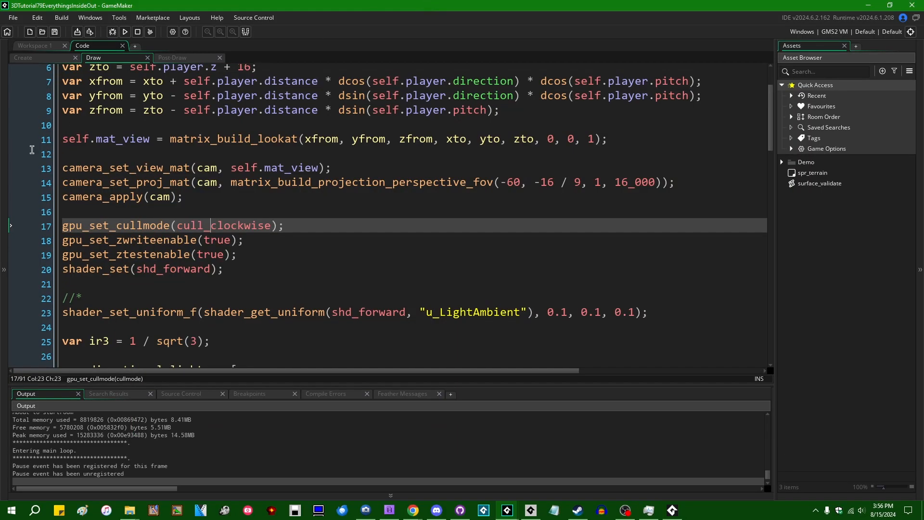
- Change the cull mode to cull_noculling and relaunch the game, confirming the stop-project prompt
{"action": "double_click", "coordinate": [222, 225]}
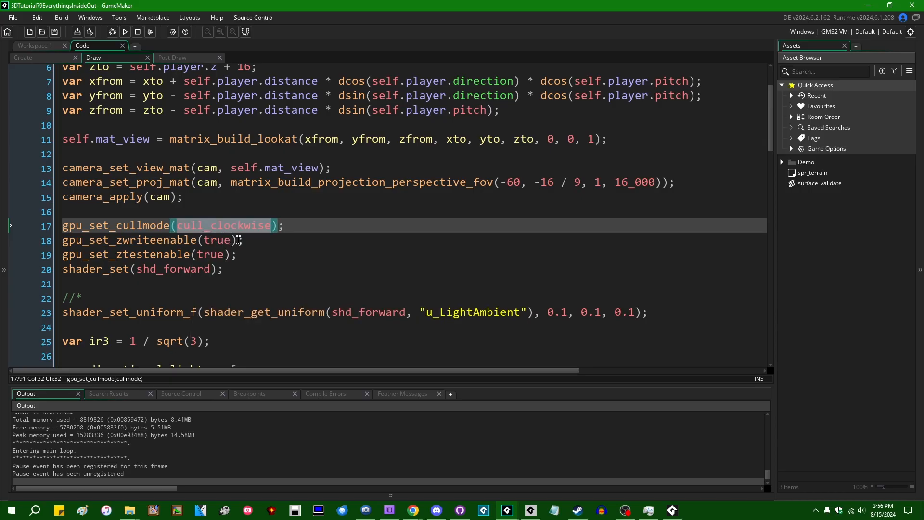
{"action": "mouse_move", "coordinate": [223, 225]}
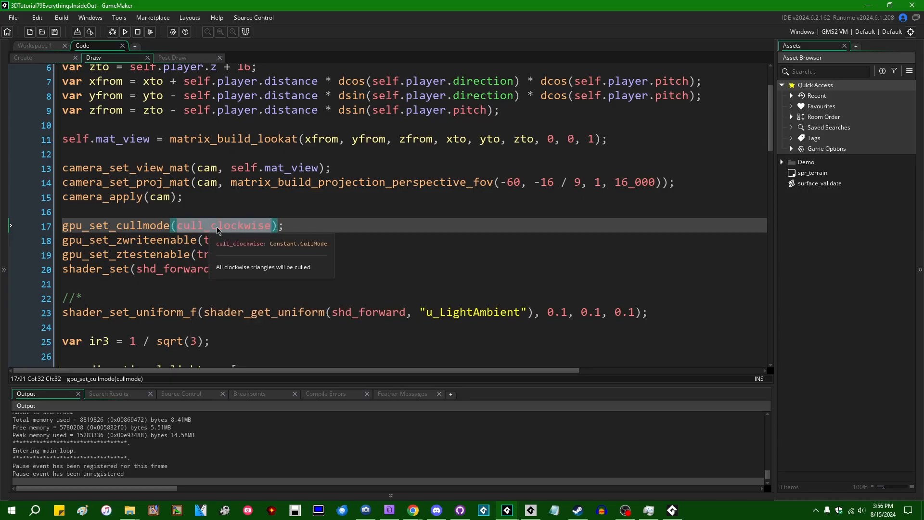
{"action": "mouse_move", "coordinate": [227, 254]}
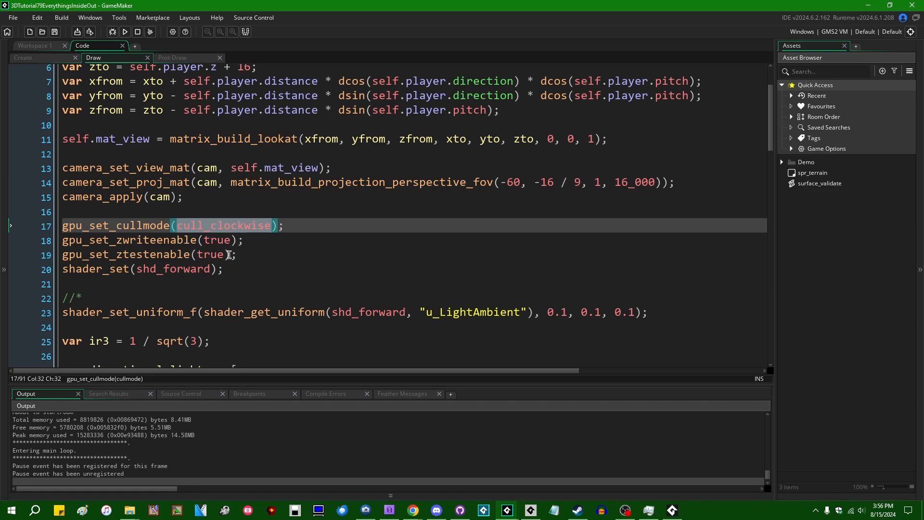
{"action": "mouse_move", "coordinate": [223, 225]}
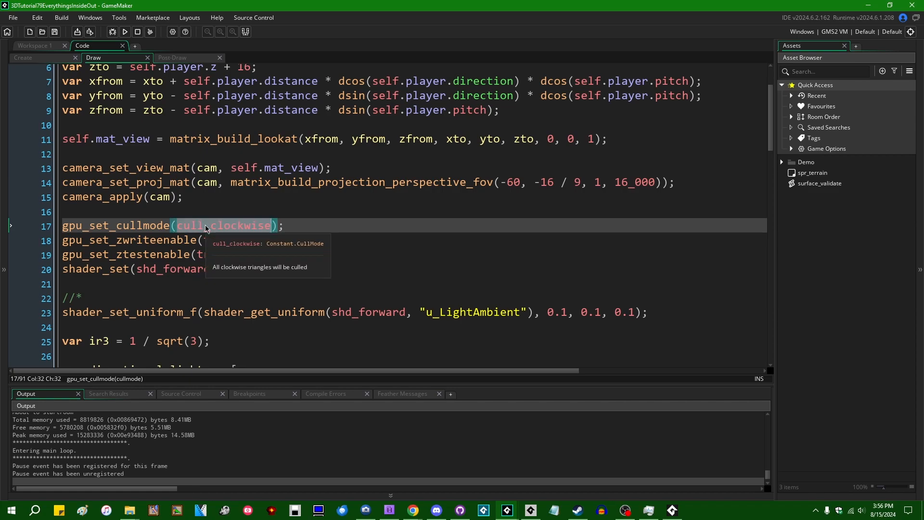
{"action": "type", "text": "cull_noculling"}
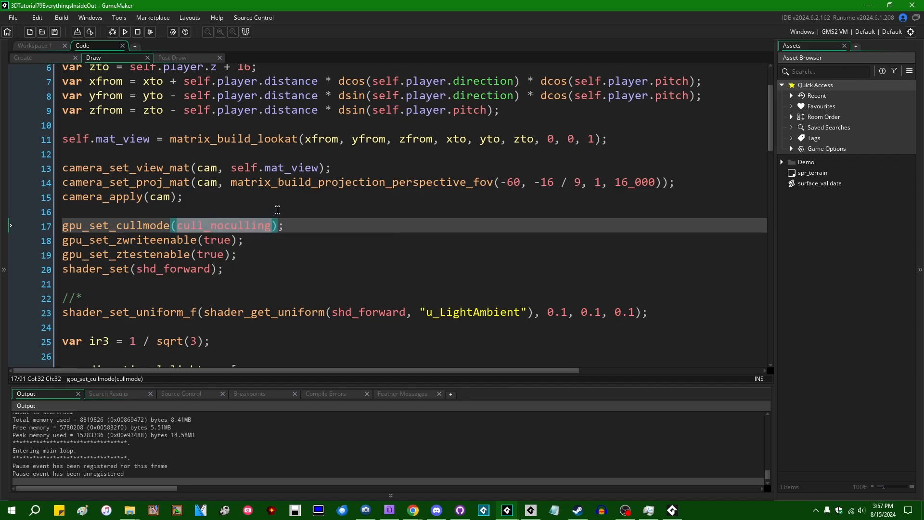
{"action": "left_click", "coordinate": [111, 32]}
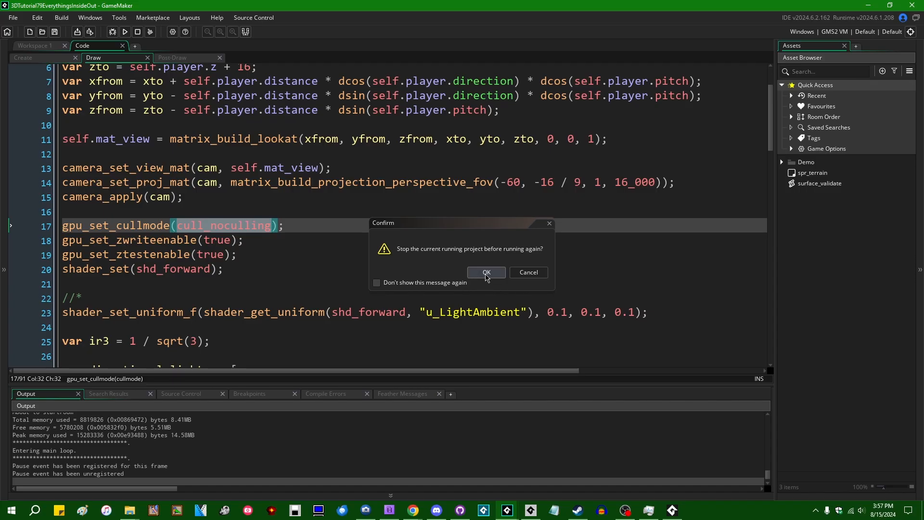
{"action": "mouse_move", "coordinate": [489, 278]}
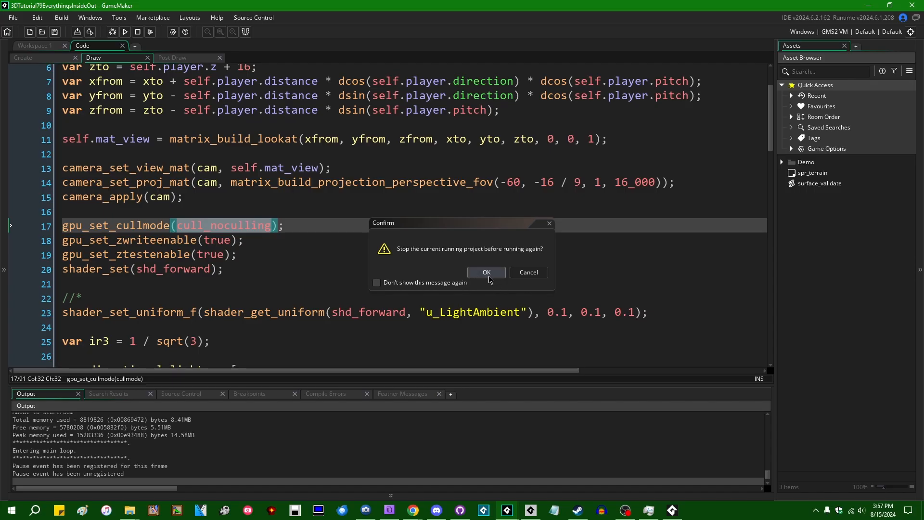
{"action": "left_click", "coordinate": [485, 272]}
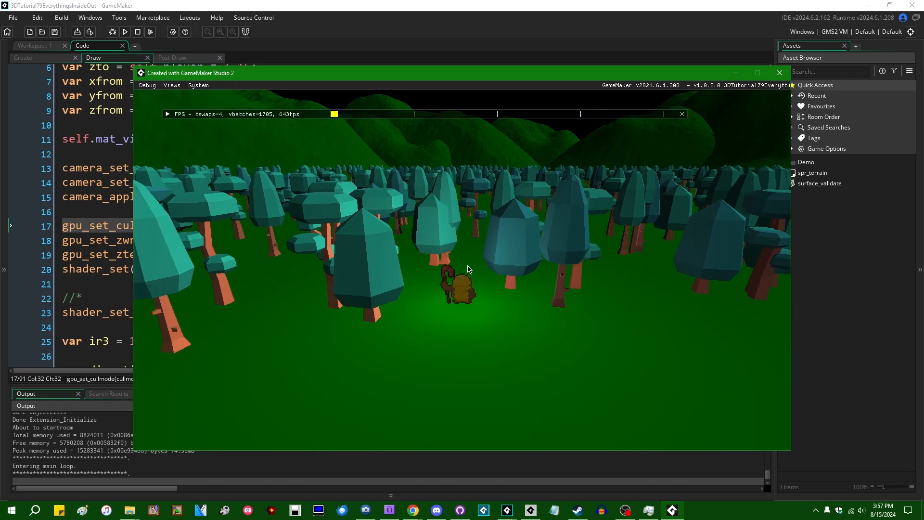
- Close the game, restore cull_counterclockwise and insert blank lines above the culling setup
{"action": "left_click", "coordinate": [779, 72]}
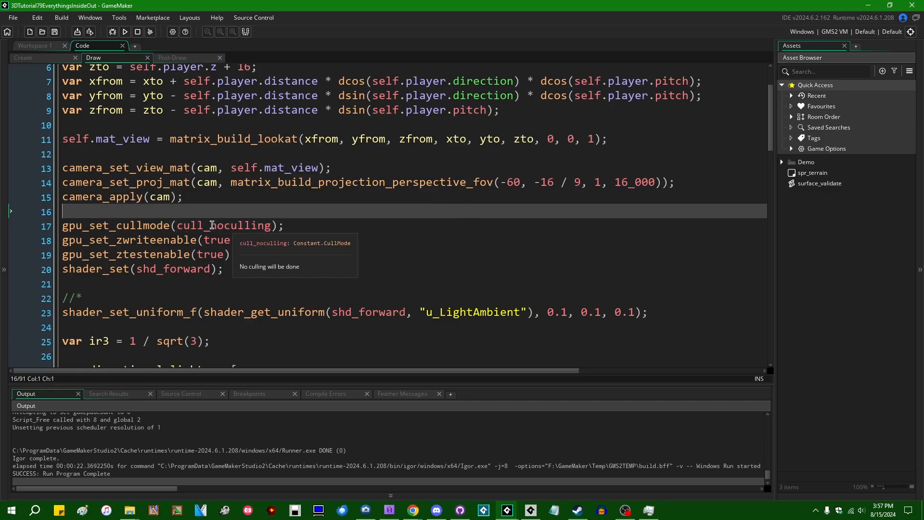
{"action": "type", "text": "cull_counterclockwise"}
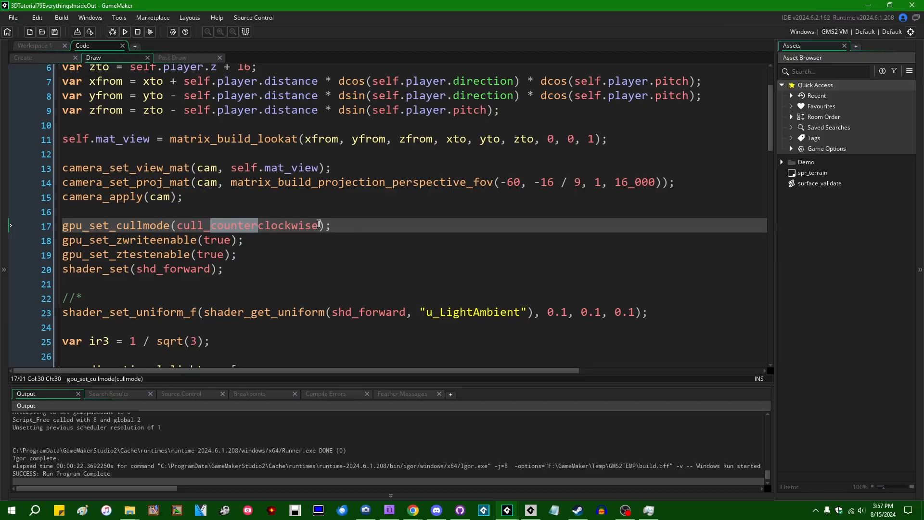
{"action": "left_click", "coordinate": [138, 254]}
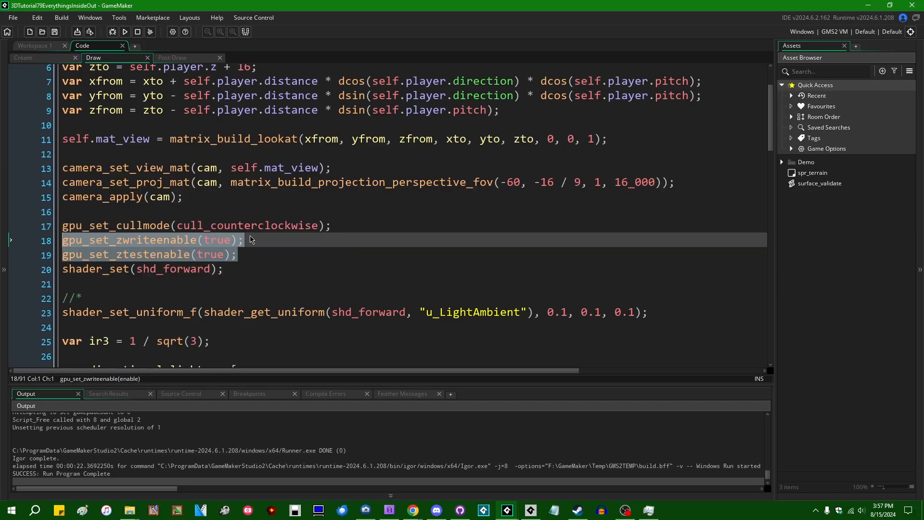
{"action": "left_click", "coordinate": [342, 288]}
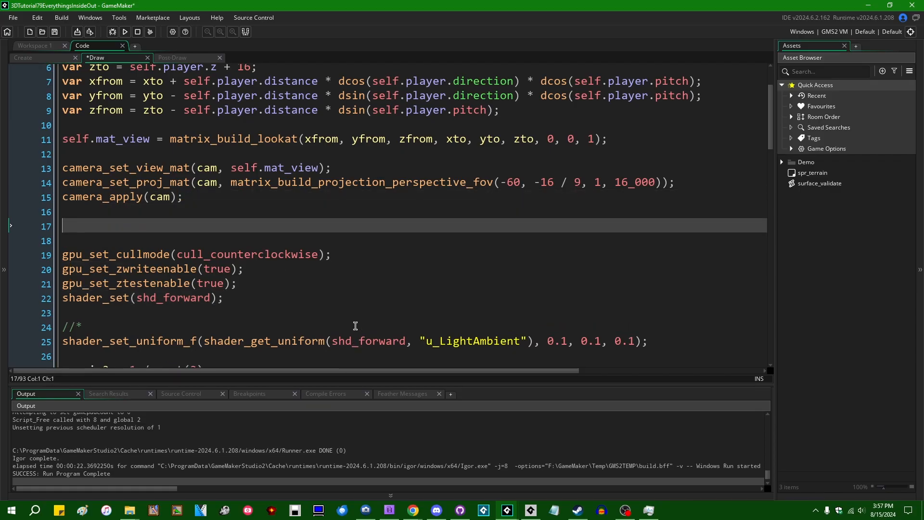
- Add gpu_set_zfunc(cmpfunc_greater); before the culling setup using autocomplete
{"action": "type", "text": "go"}
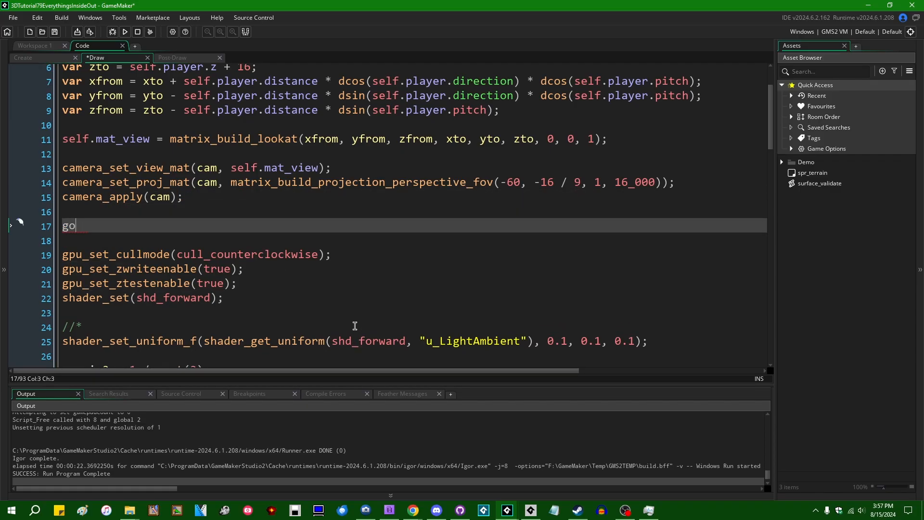
{"action": "type", "text": "pu_set_z"}
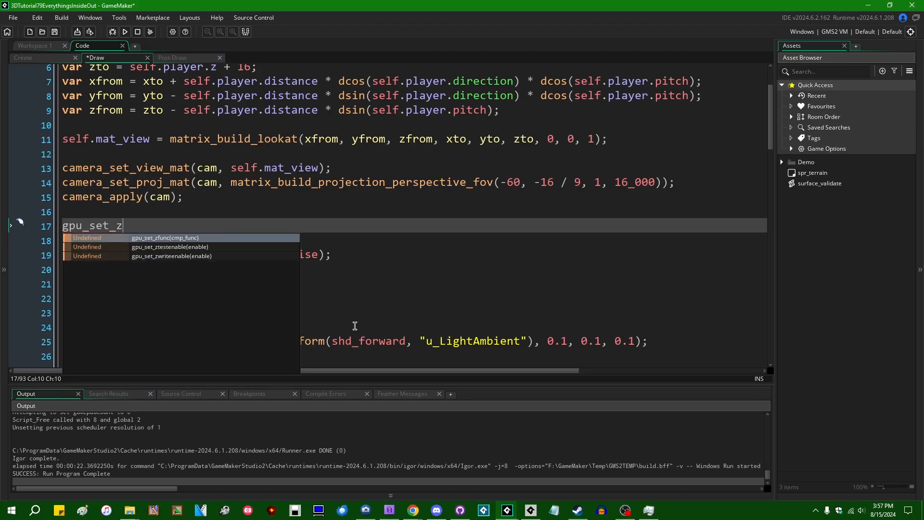
{"action": "left_click", "coordinate": [165, 237]}
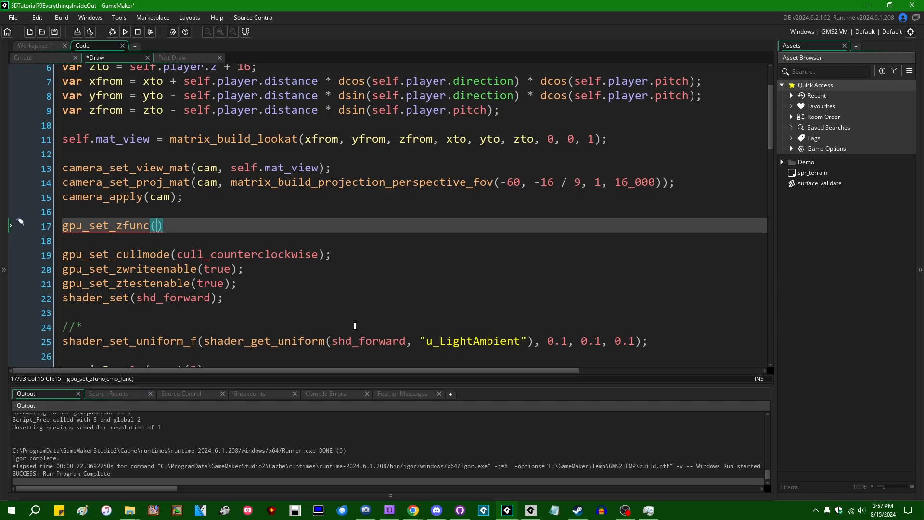
{"action": "mouse_move", "coordinate": [171, 269]}
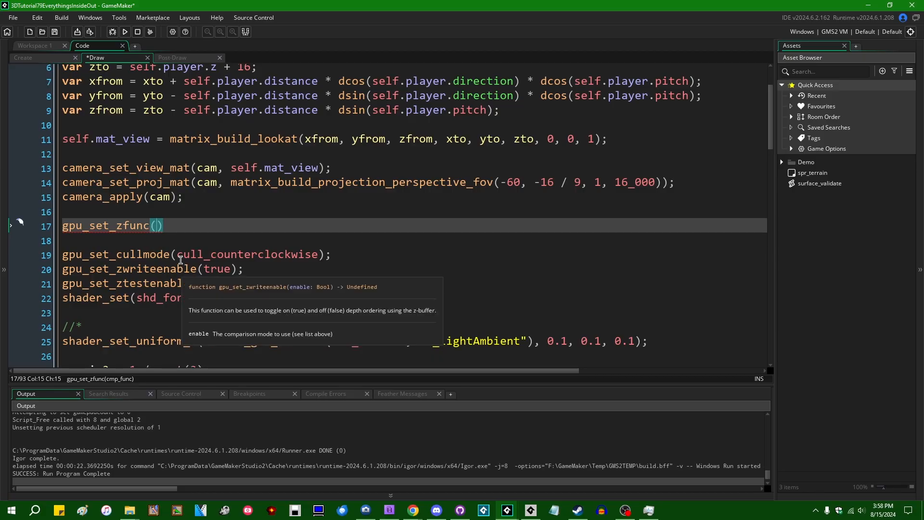
{"action": "type", "text": "zfun"}
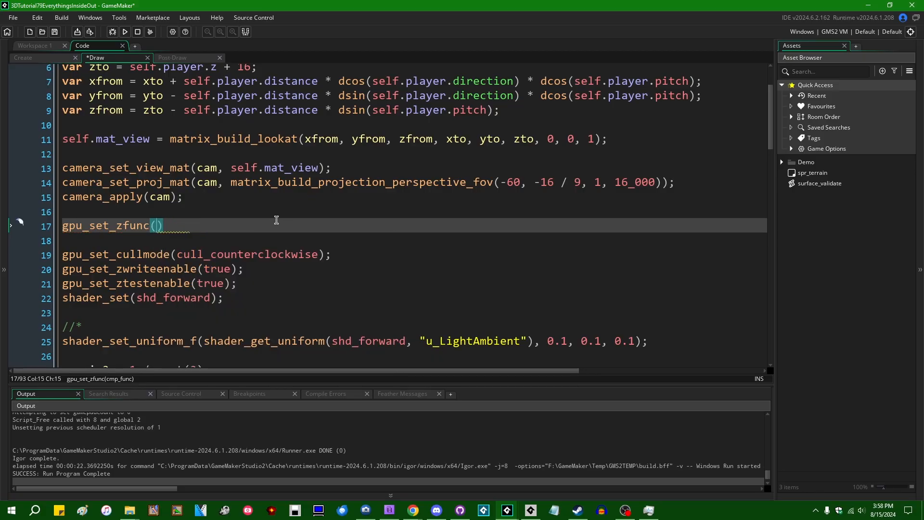
{"action": "type", "text": "zf"}
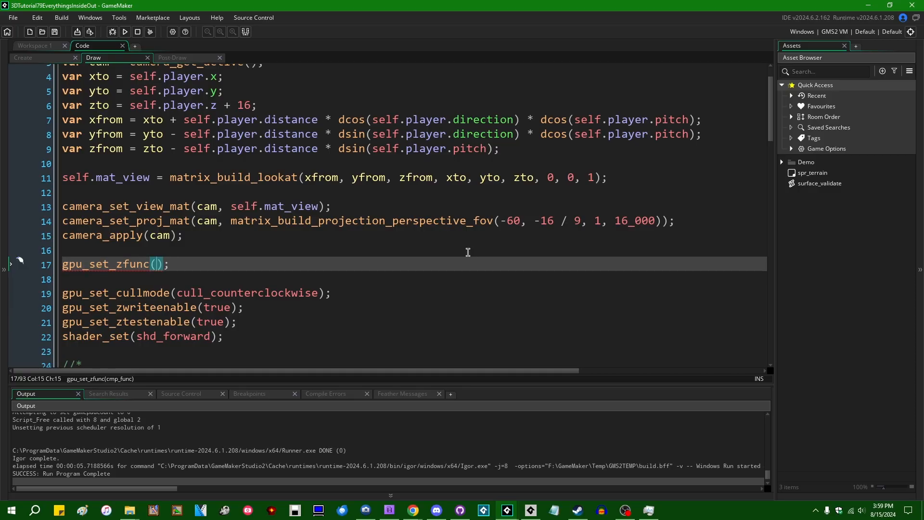
{"action": "type", "text": "cmp"}
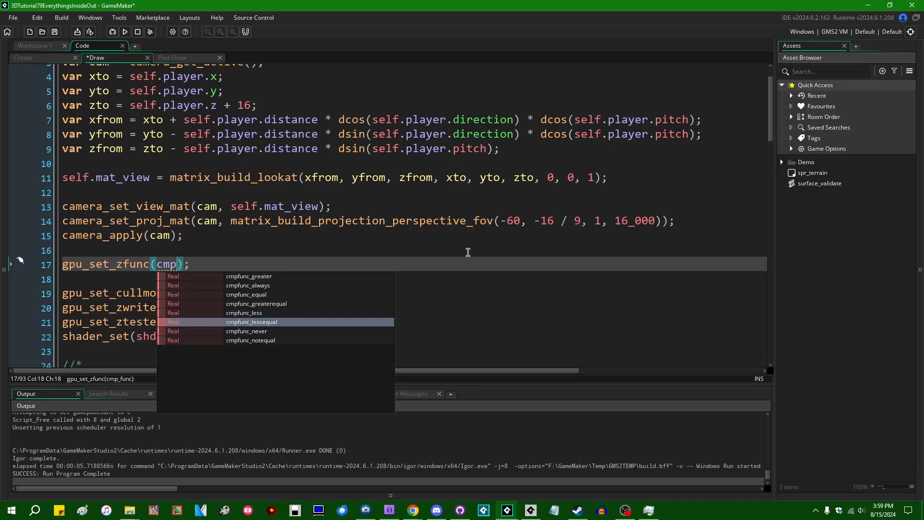
{"action": "left_click", "coordinate": [248, 277]}
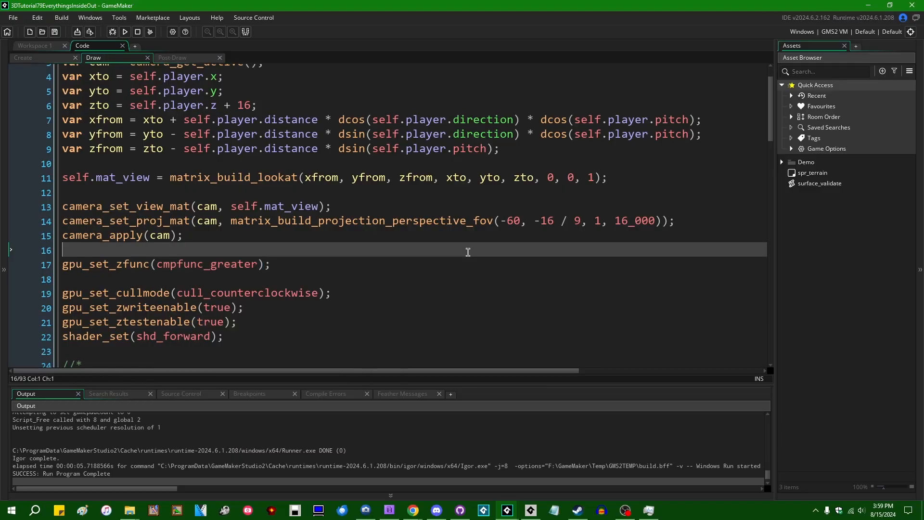
- Begin a draw_clear_depth call on a new line above the zfunc line
{"action": "key", "text": "enter"}
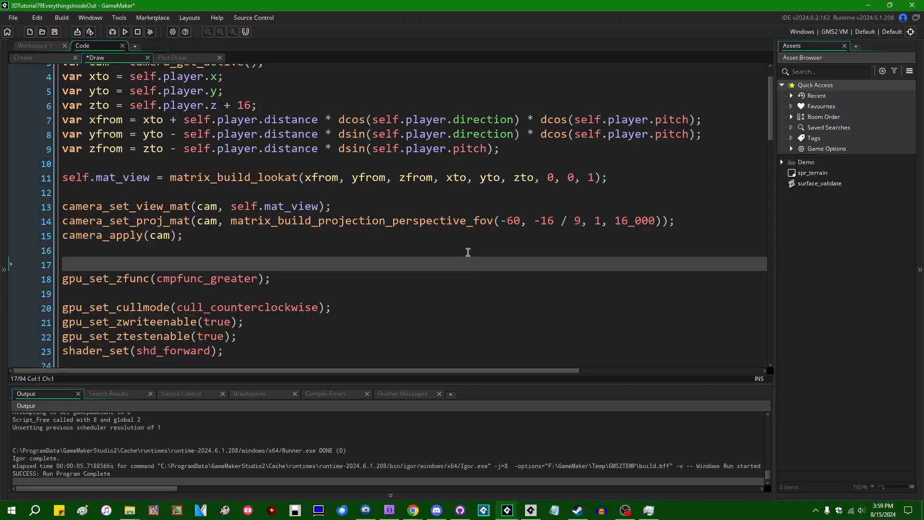
{"action": "type", "text": "draw_clear_depth("}
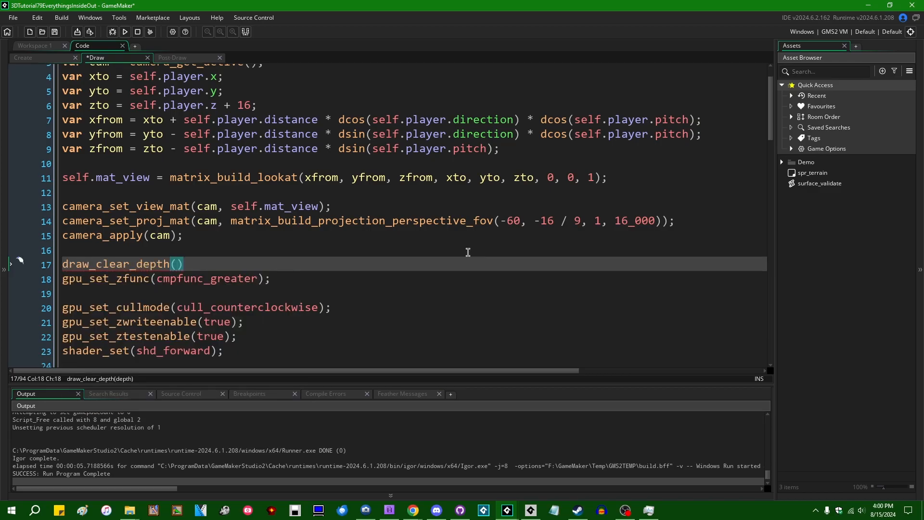
- Finish draw_clear_depth(1); and test-run the game, which shows a black empty window
{"action": "type", "text": "1;"}
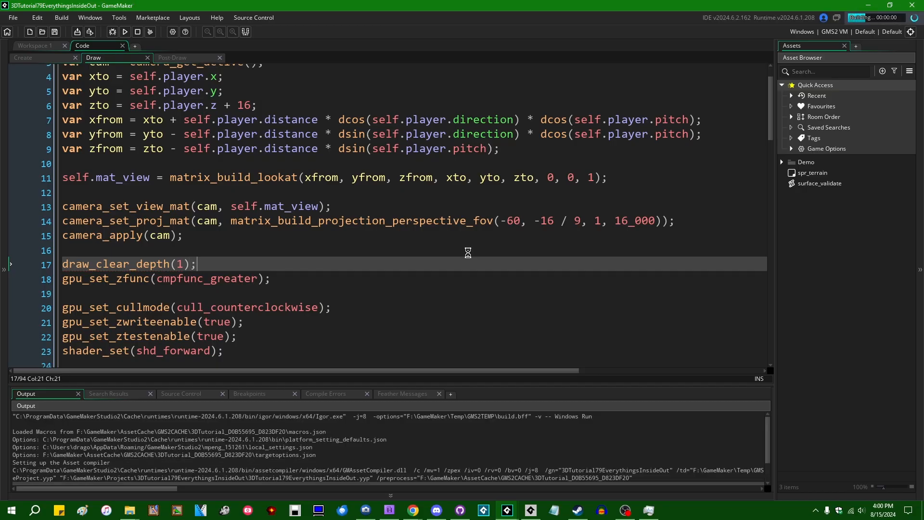
{"action": "left_click", "coordinate": [118, 32]}
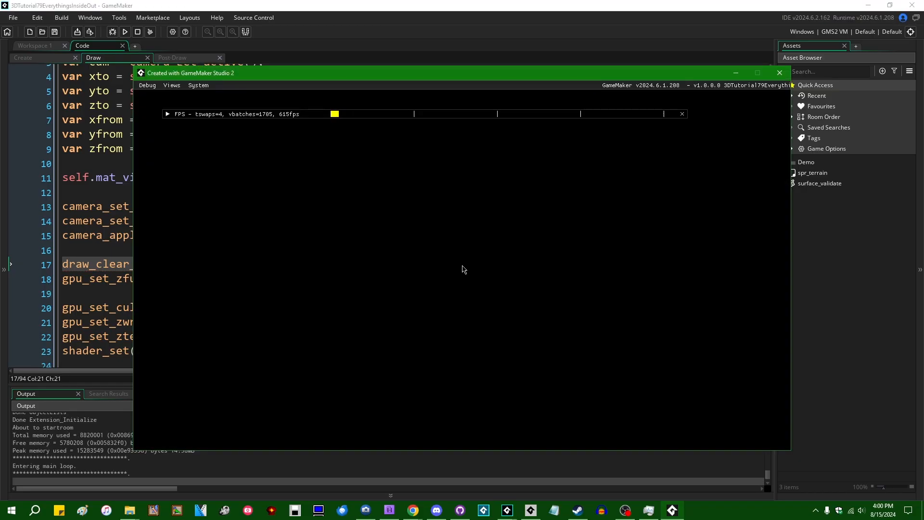
{"action": "left_click", "coordinate": [779, 72]}
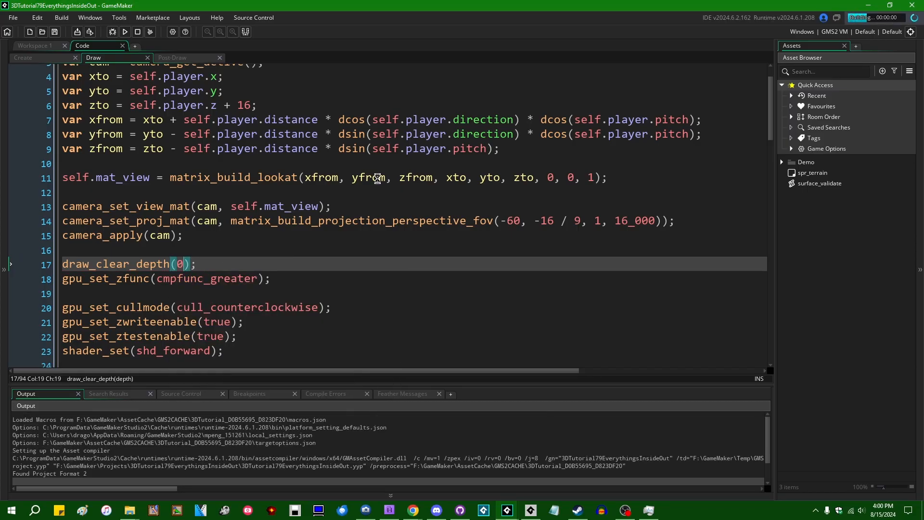
- Rerun with depth cleared to 0 so the terrain and forest render, then close the game
{"action": "left_click", "coordinate": [125, 17]}
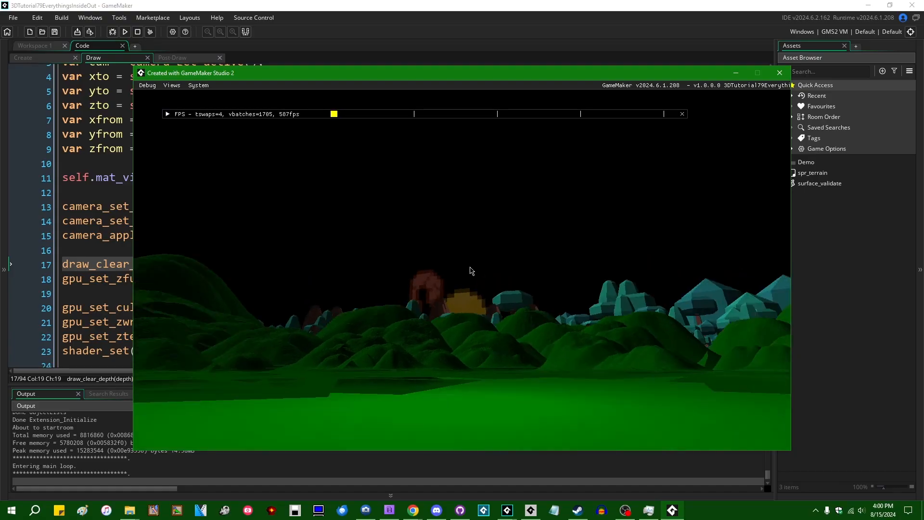
{"action": "left_click", "coordinate": [779, 73]}
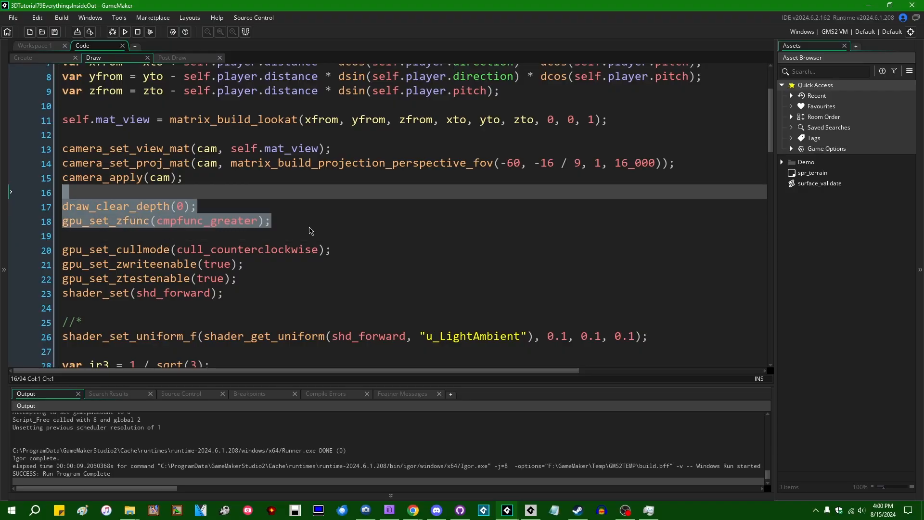
{"action": "mouse_move", "coordinate": [168, 240]}
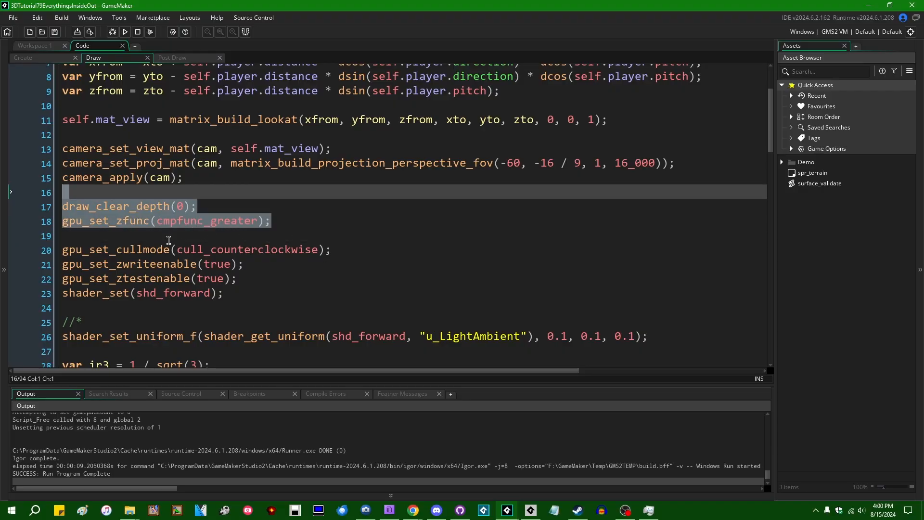
{"action": "mouse_move", "coordinate": [247, 225]}
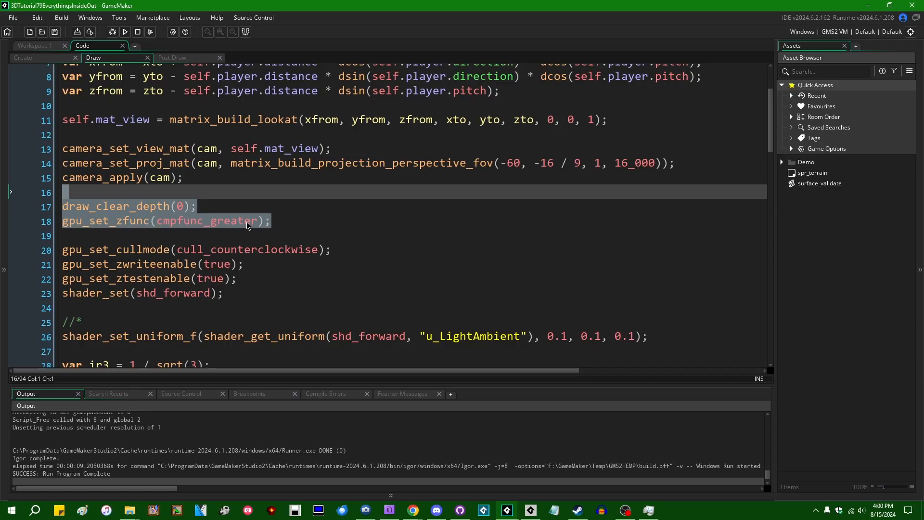
{"action": "mouse_move", "coordinate": [381, 253]}
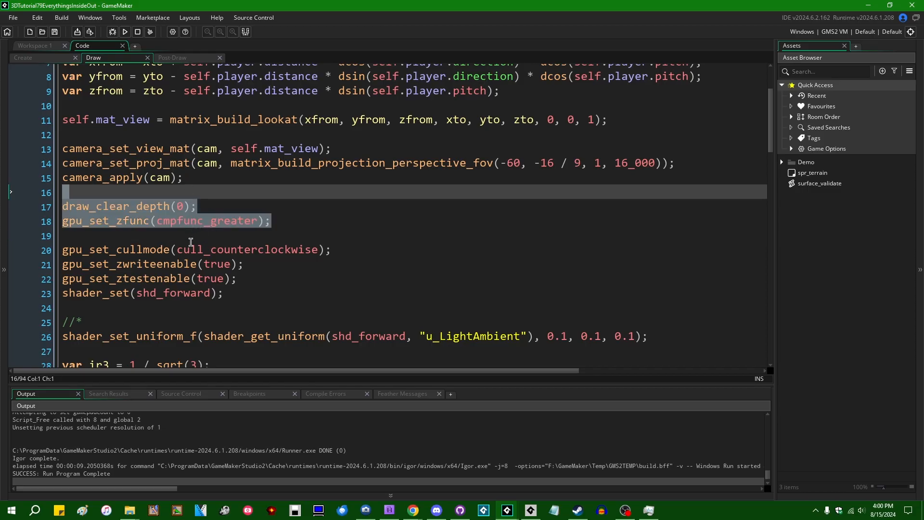
{"action": "mouse_move", "coordinate": [208, 193]}
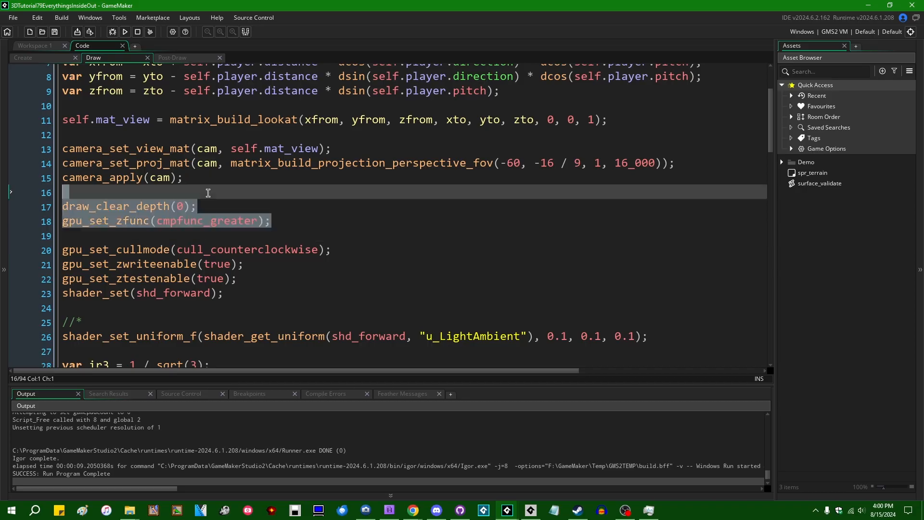
- Delete the draw_clear_depth(0) and gpu_set_zfunc(cmpfunc_greater) lines from the Draw event
{"action": "key", "text": "Delete"}
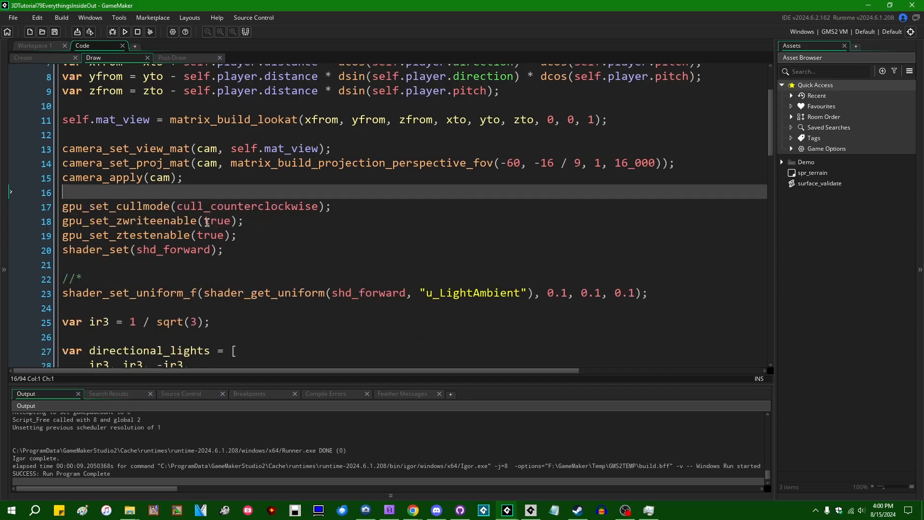
{"action": "mouse_move", "coordinate": [413, 276]}
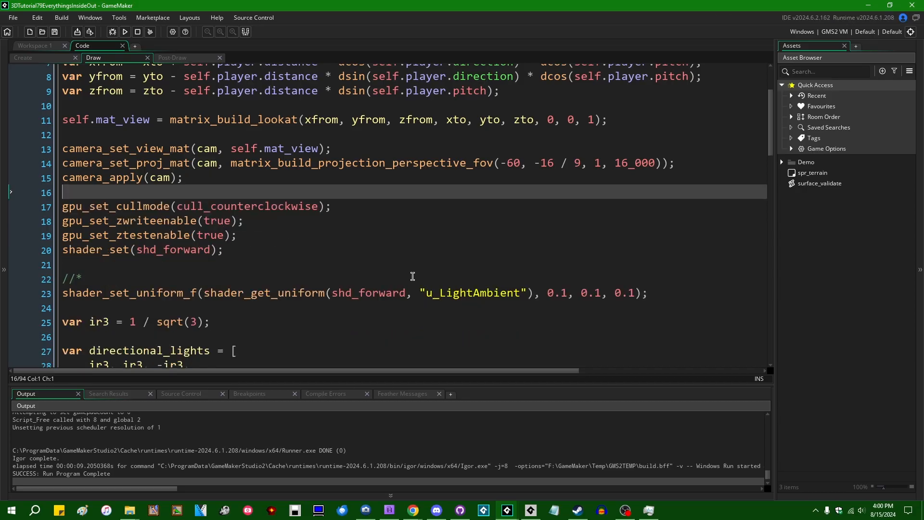
{"action": "mouse_move", "coordinate": [259, 242]}
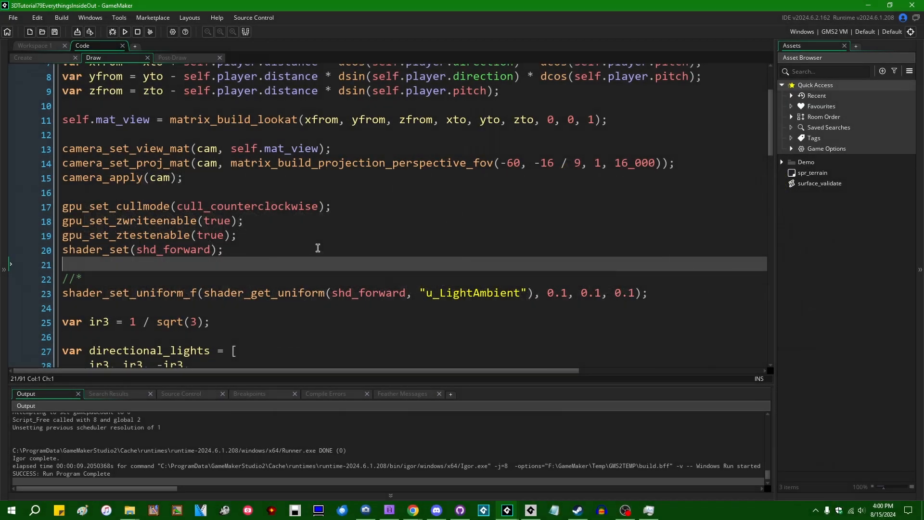
{"action": "mouse_move", "coordinate": [424, 268]}
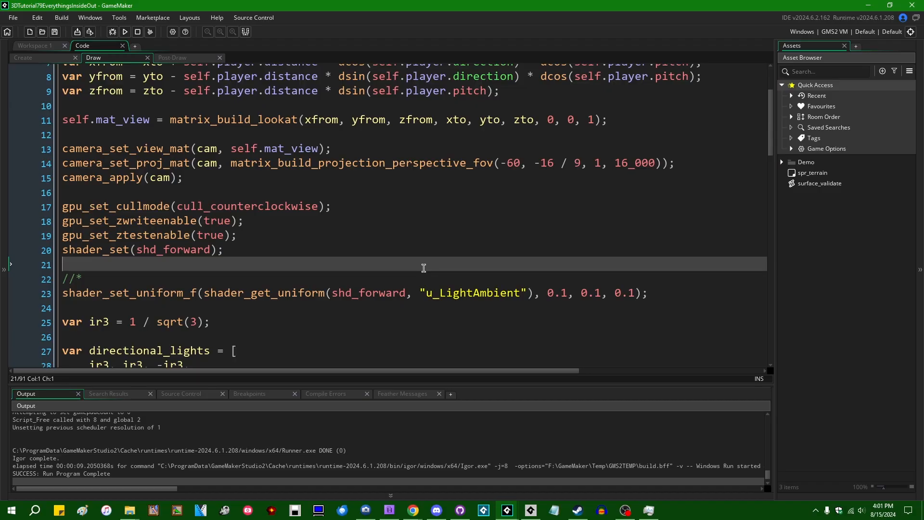
{"action": "mouse_move", "coordinate": [363, 154]}
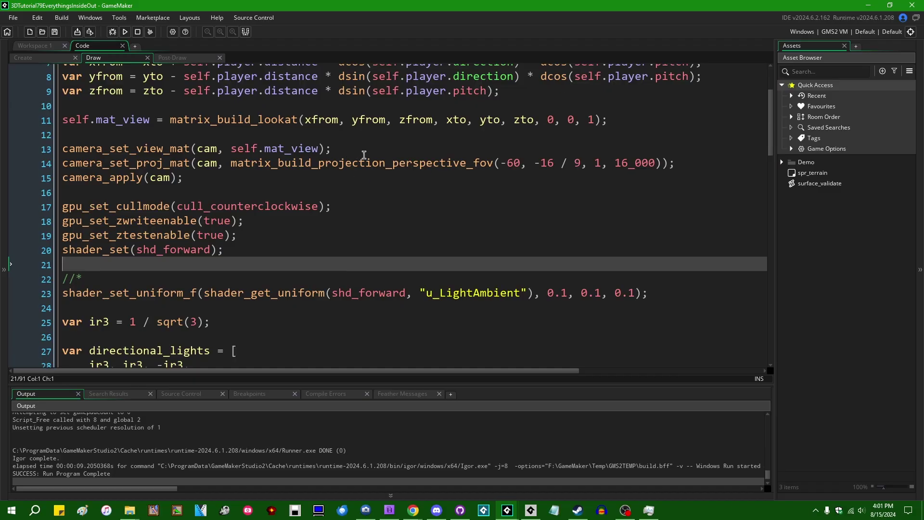
{"action": "scroll", "scroll_direction": "up", "scroll_amount": 3}
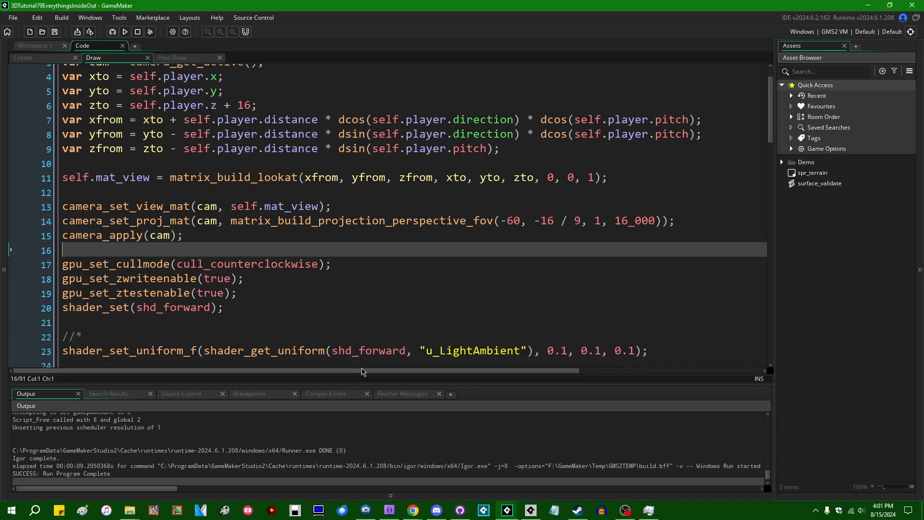
{"action": "mouse_move", "coordinate": [303, 319]}
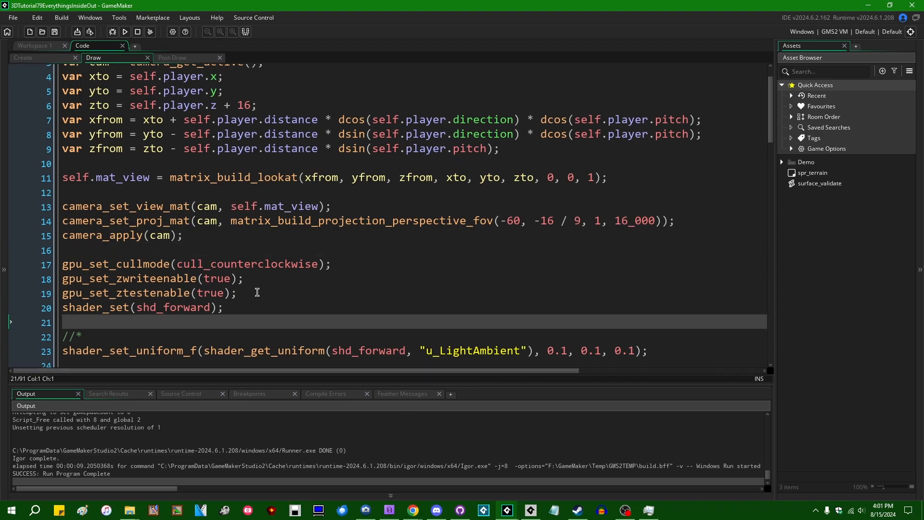
{"action": "scroll", "scroll_direction": "up", "scroll_amount": 3}
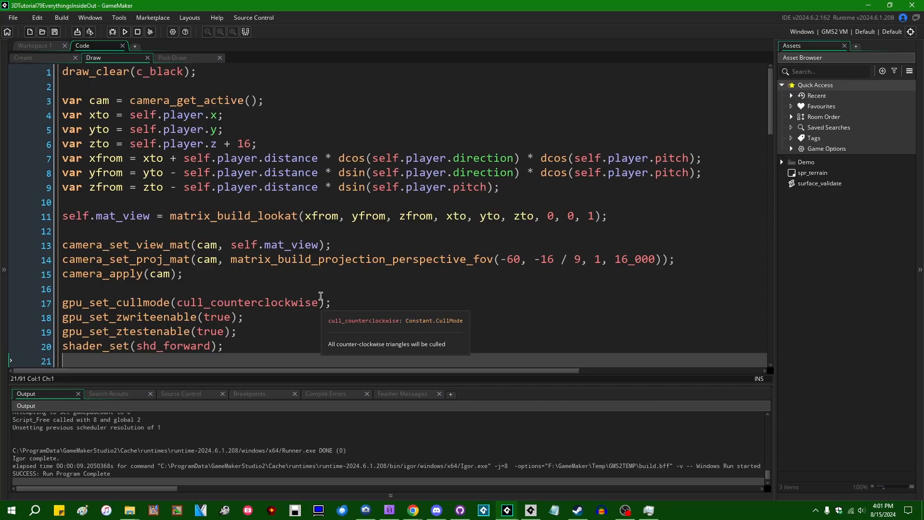
{"action": "mouse_move", "coordinate": [359, 290]}
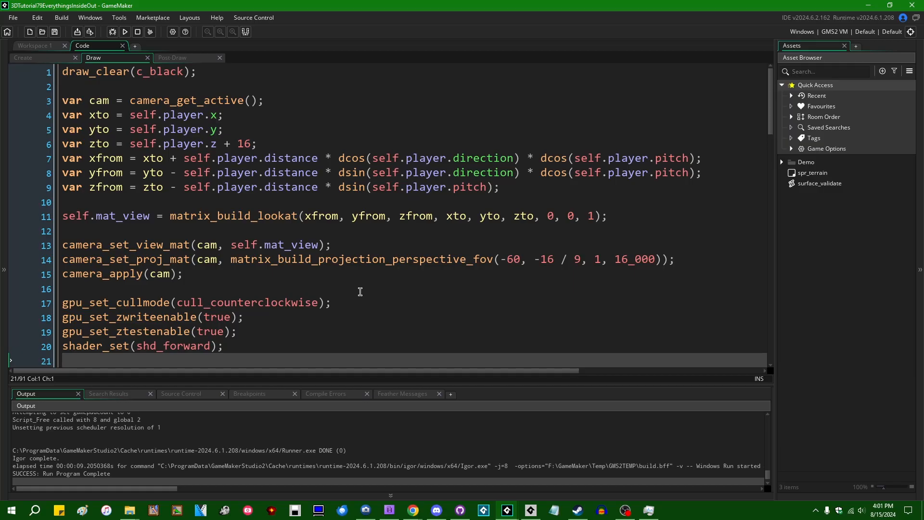
{"action": "mouse_move", "coordinate": [367, 292]}
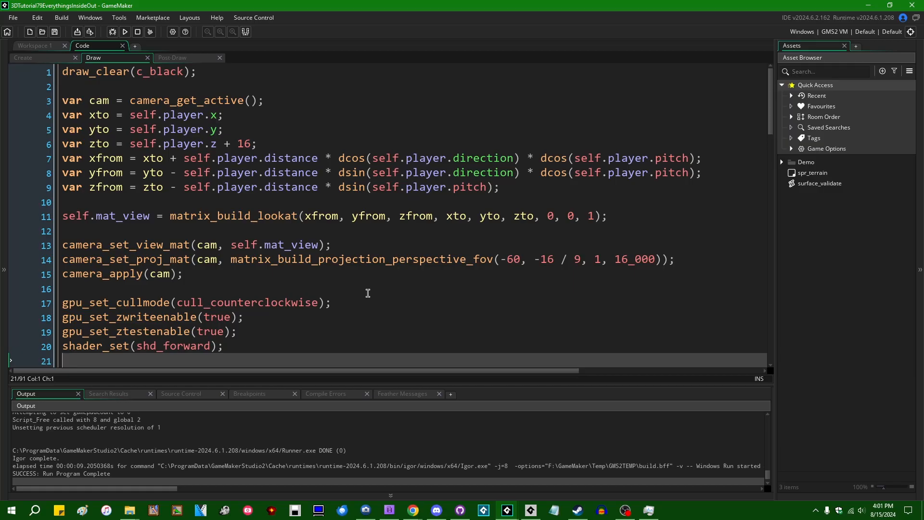